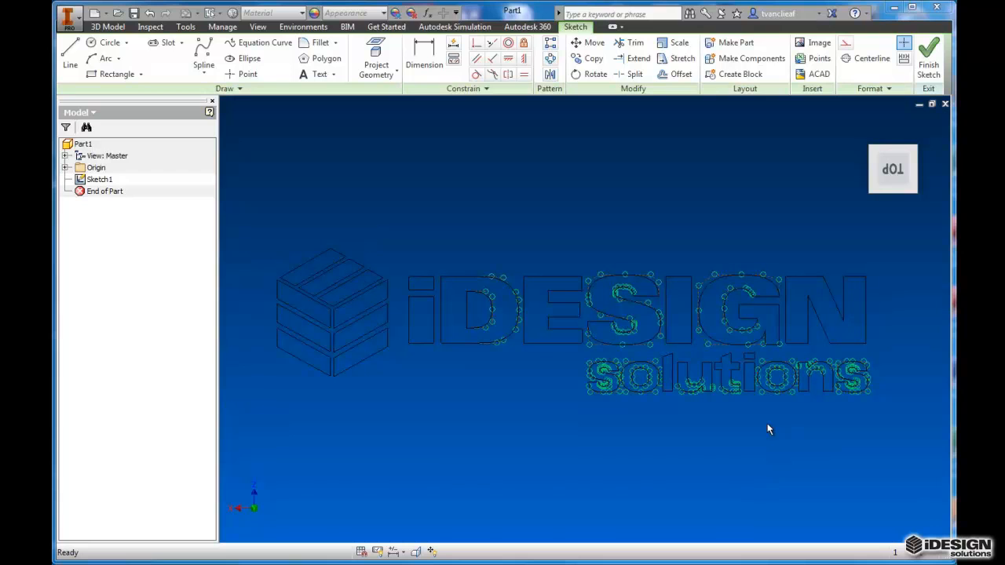
mouse_move(568, 355)
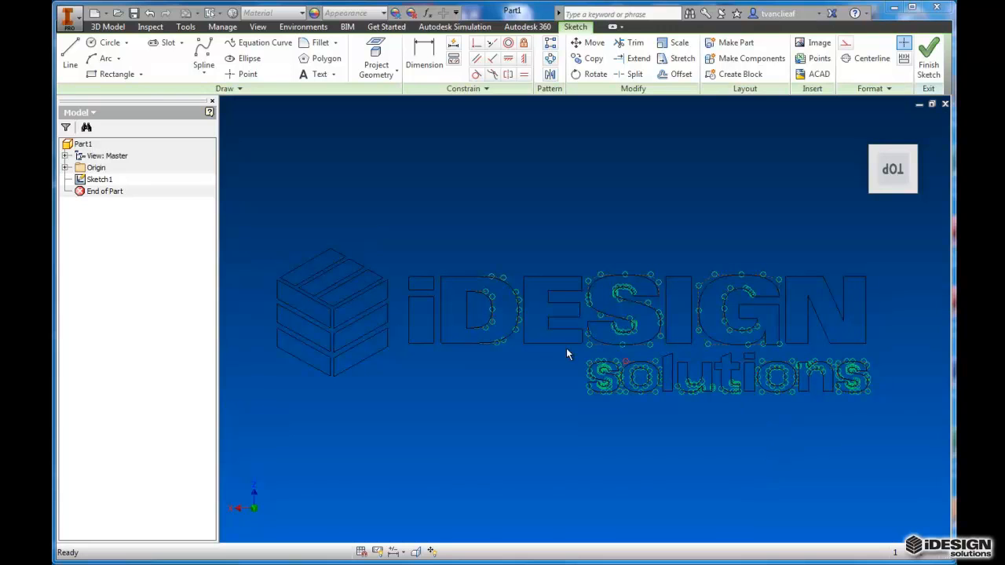
mouse_move(443, 368)
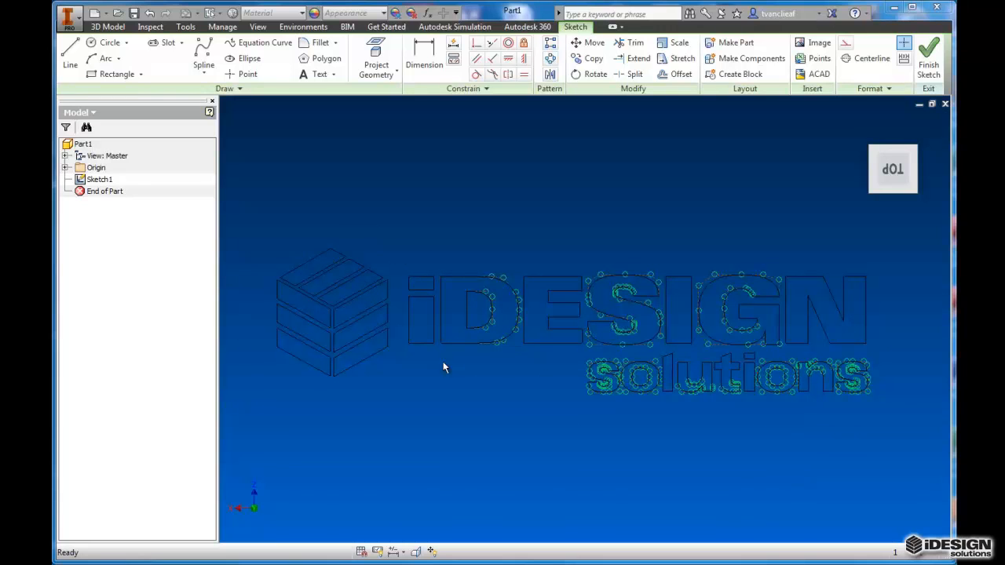
mouse_move(418, 265)
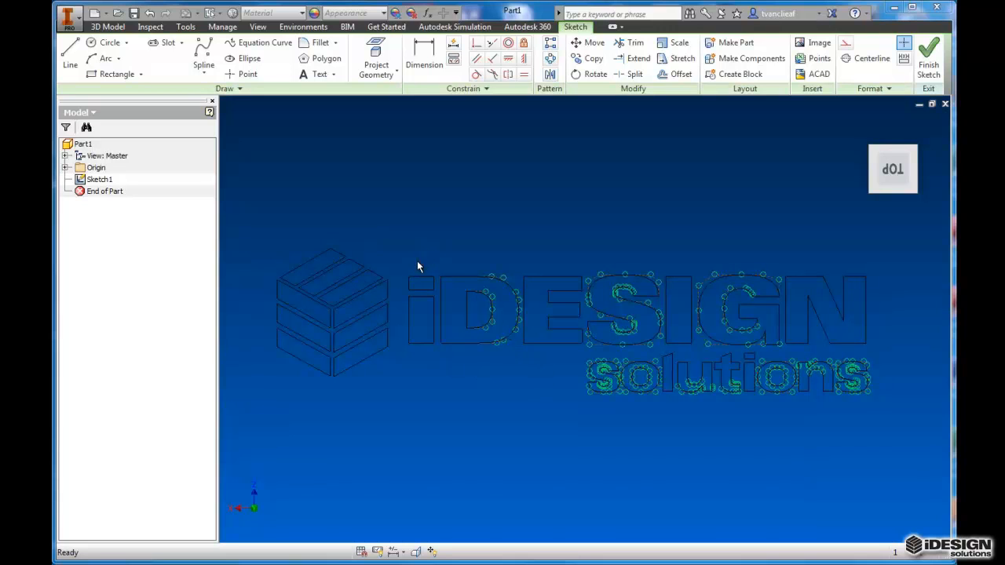
mouse_move(703, 373)
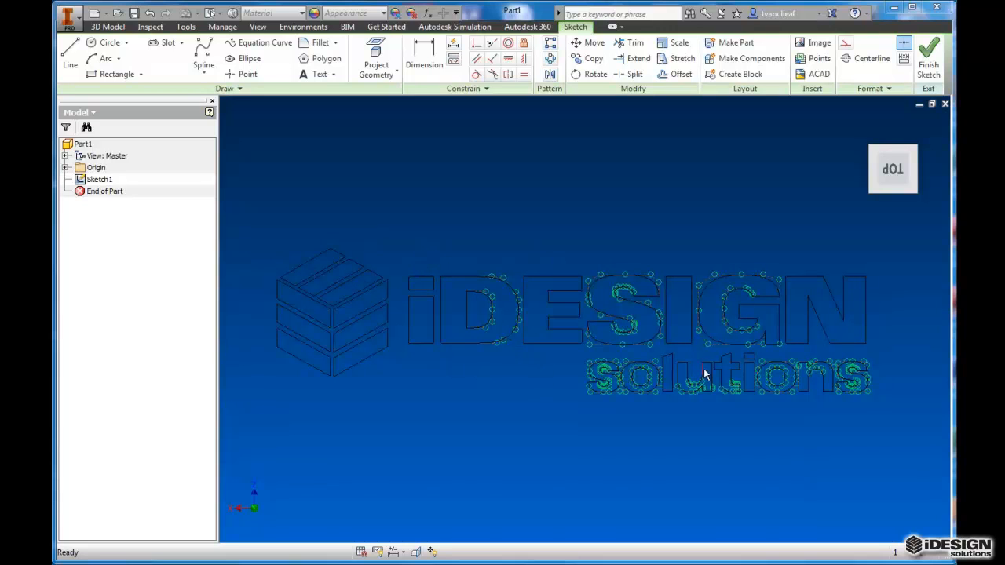
mouse_move(731, 410)
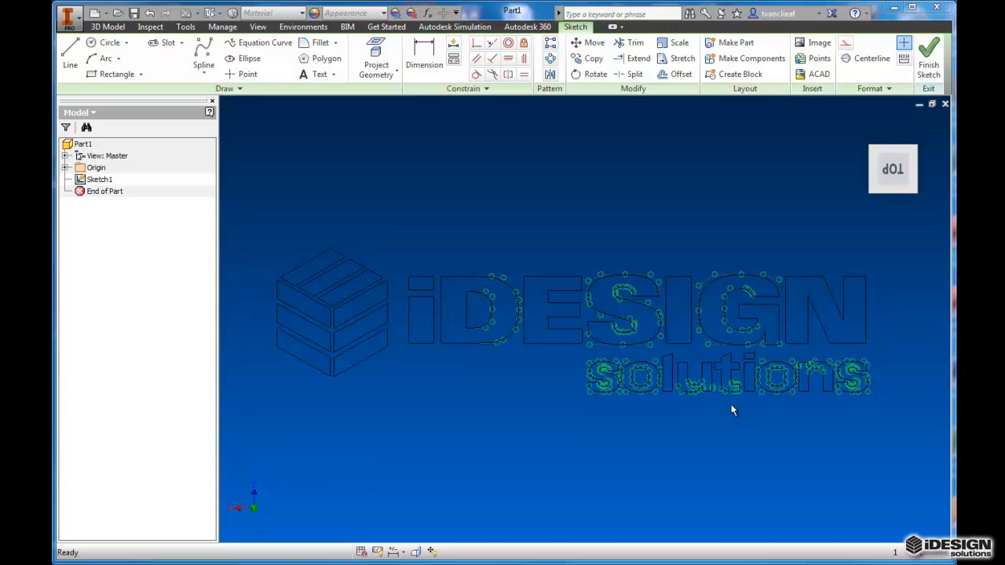
mouse_move(423, 273)
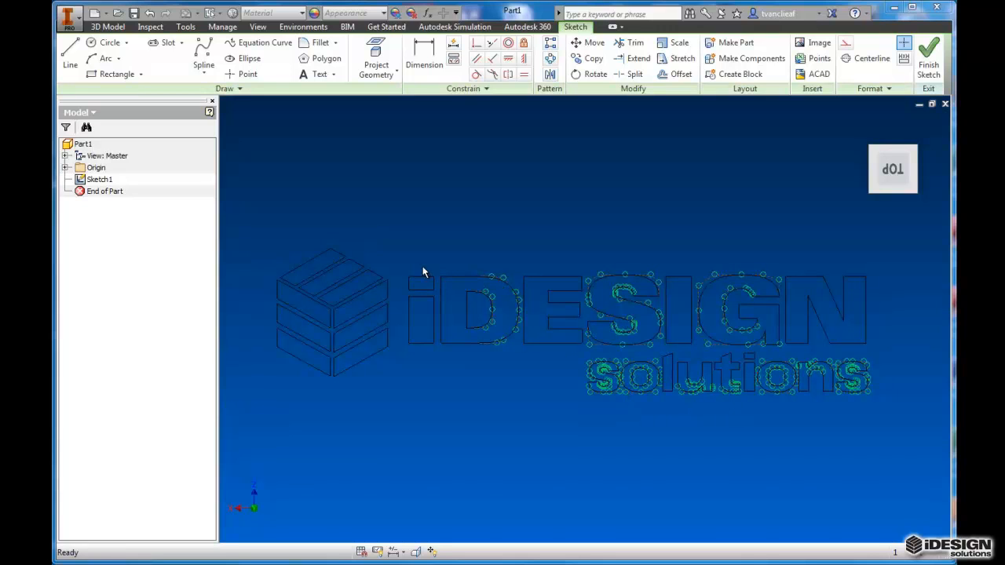
mouse_move(465, 339)
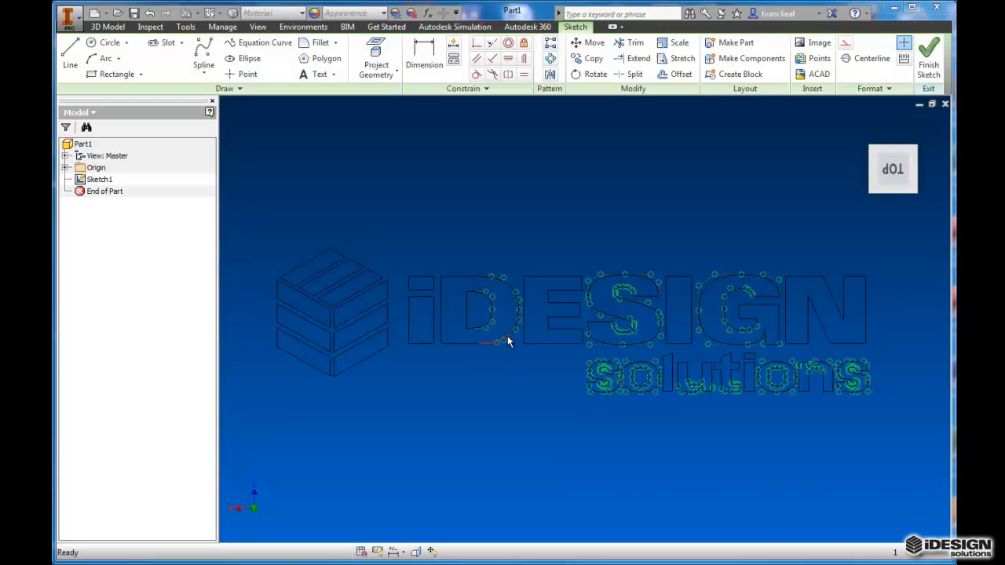
mouse_move(449, 277)
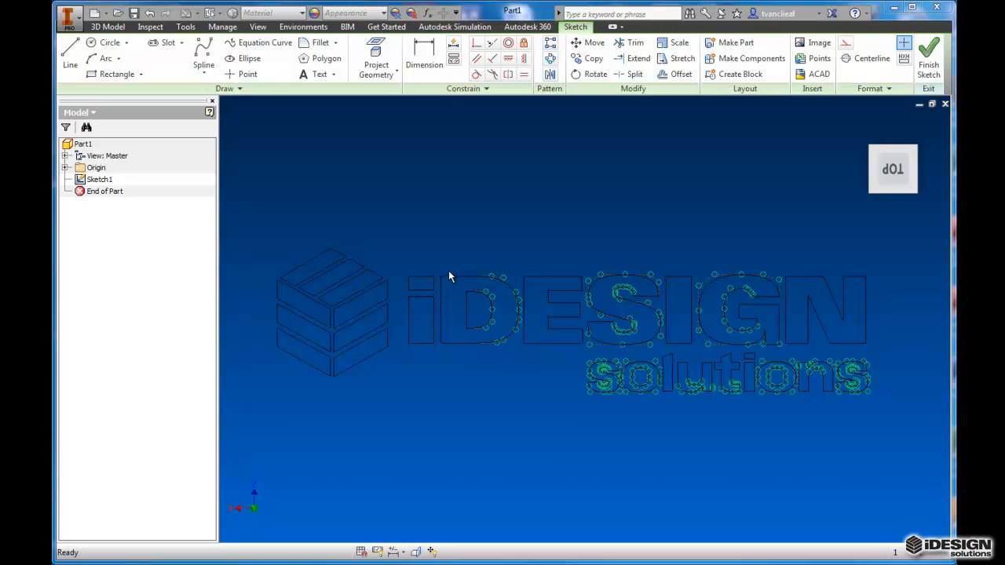
Step: Finish the logo sketch, then start an Extrude and cancel it since no valid profiles exist
click(929, 55)
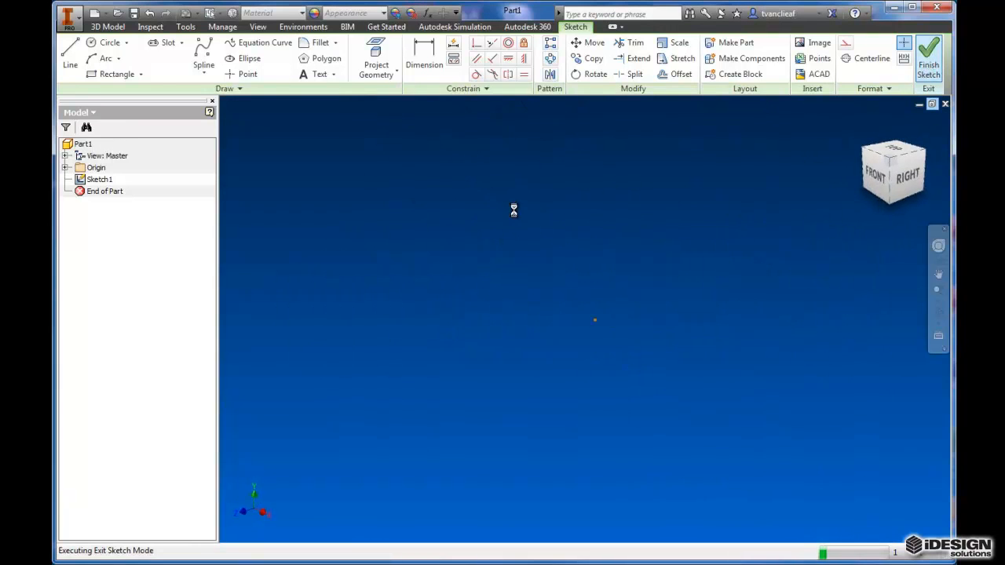
click(928, 55)
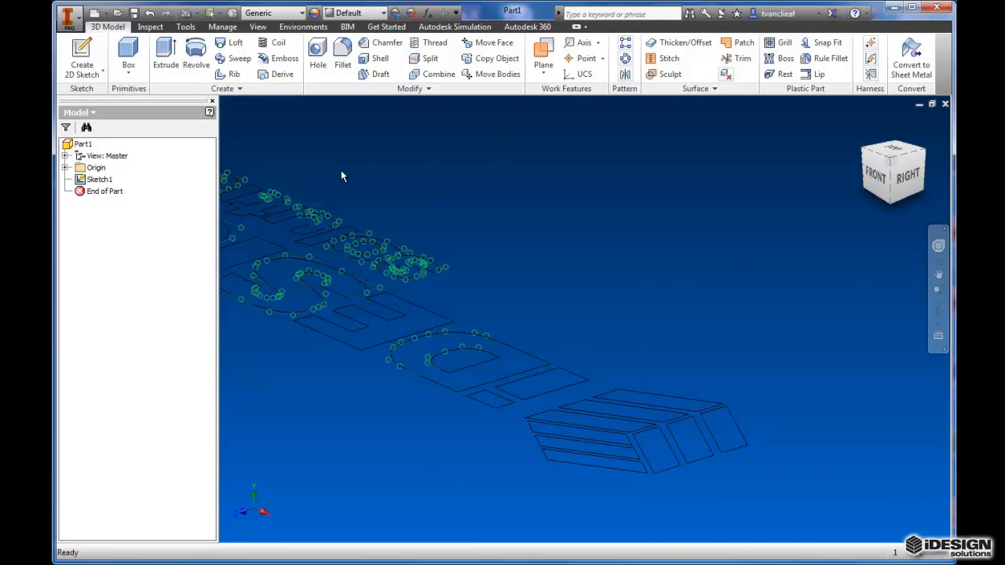
click(165, 55)
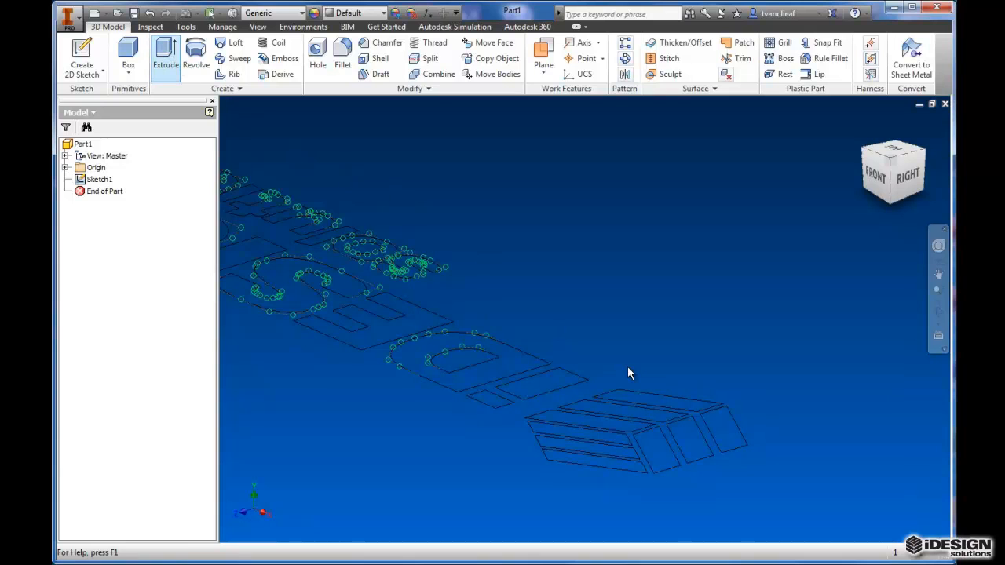
click(165, 55)
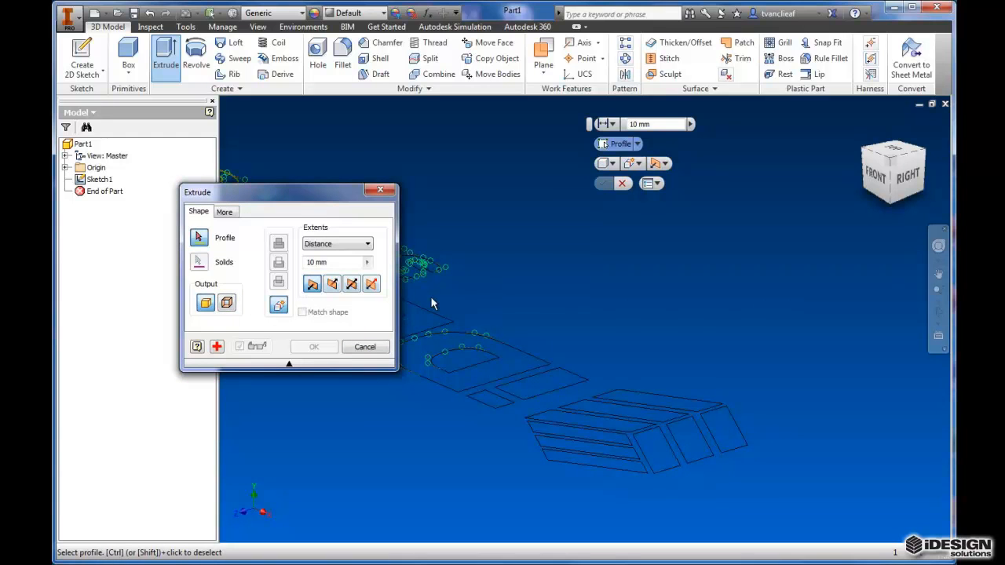
click(364, 347)
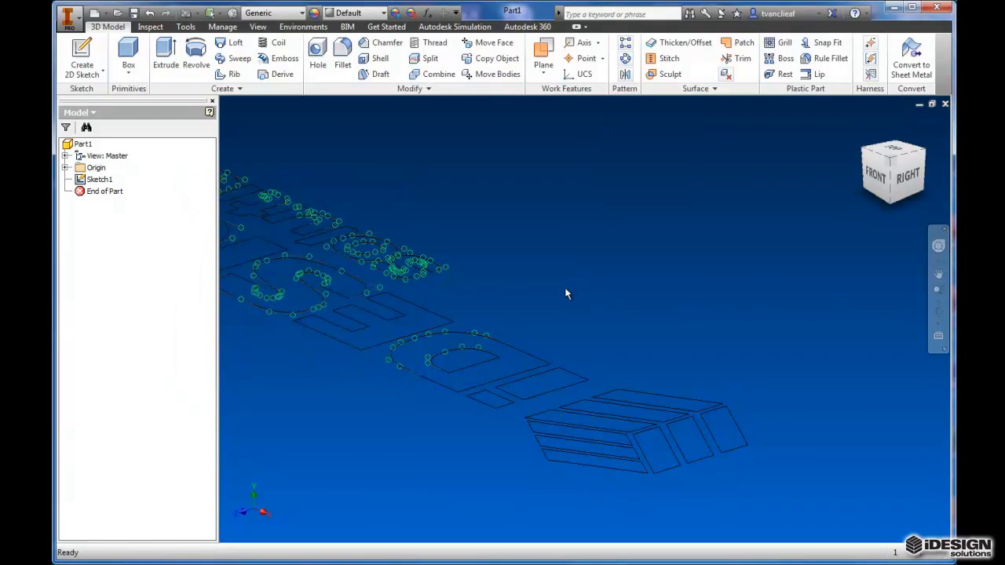
Step: Reopen Sketch1 containing the imported logo for editing
click(100, 179)
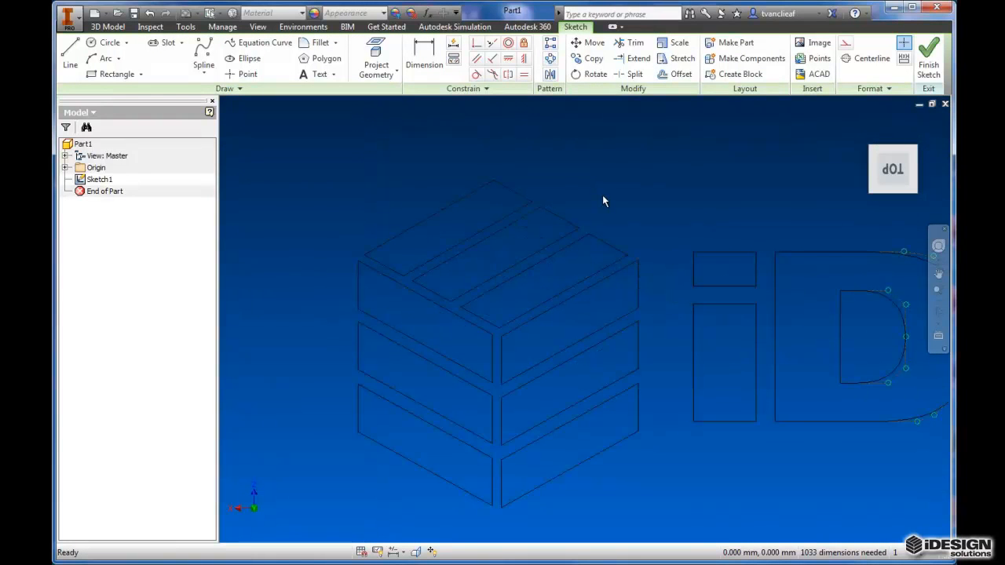
mouse_move(385, 255)
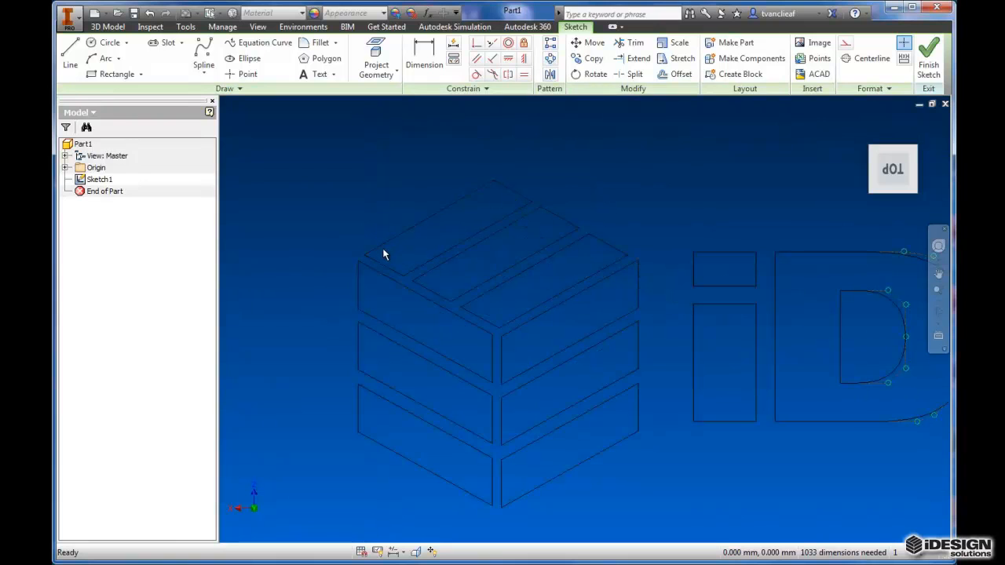
mouse_move(517, 328)
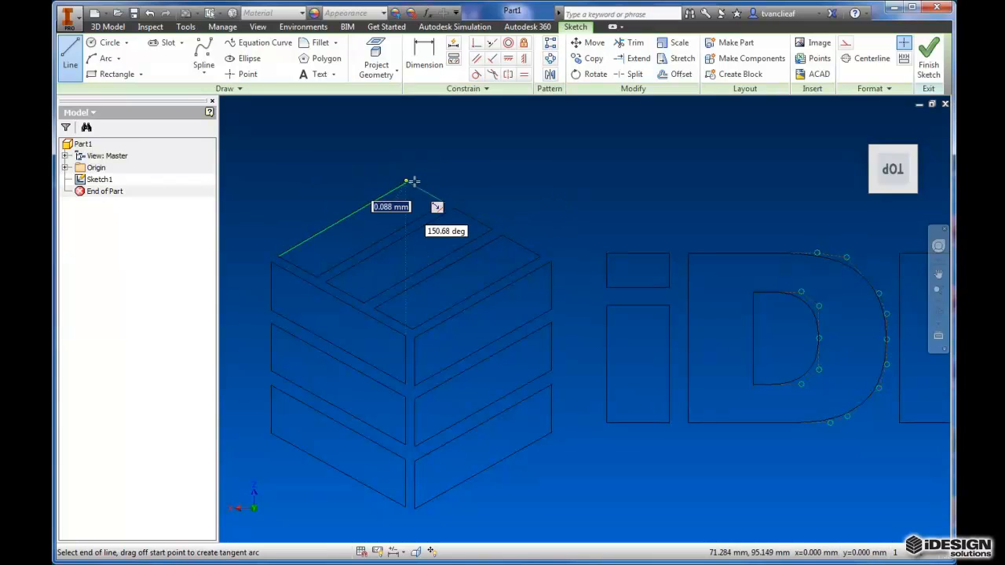
Step: Place a corner point of the cube's top-face outline with the Line tool
click(405, 185)
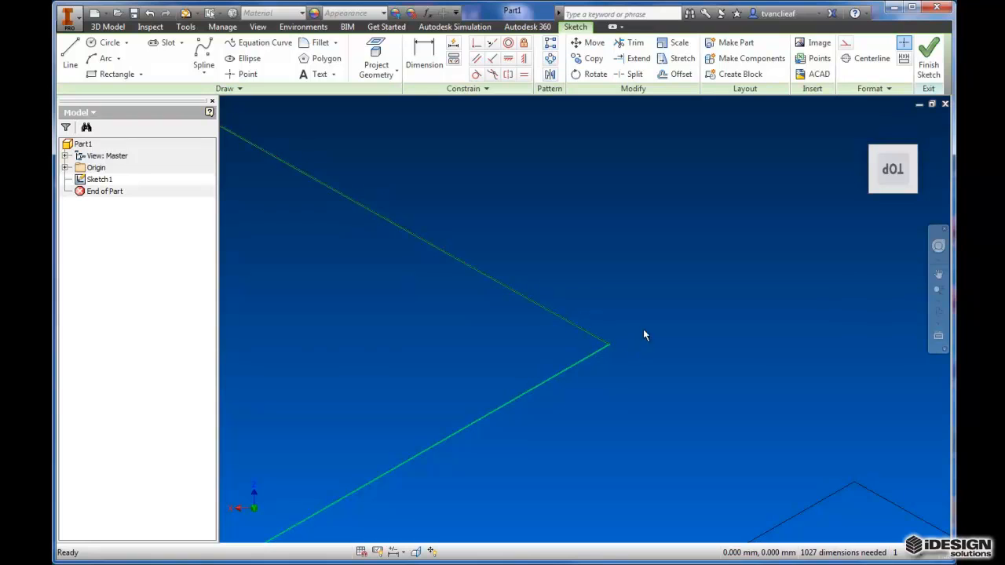
mouse_move(591, 345)
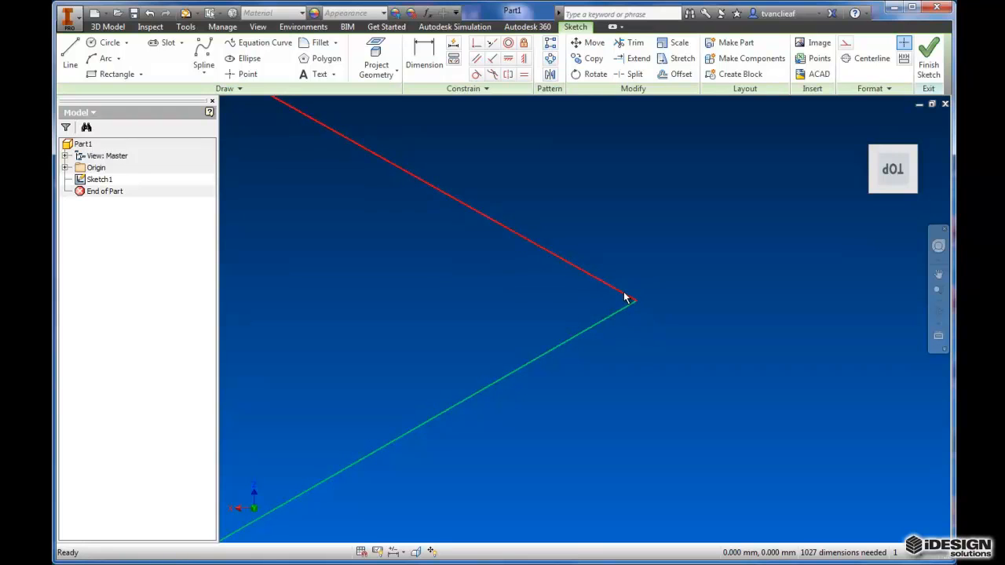
mouse_move(625, 302)
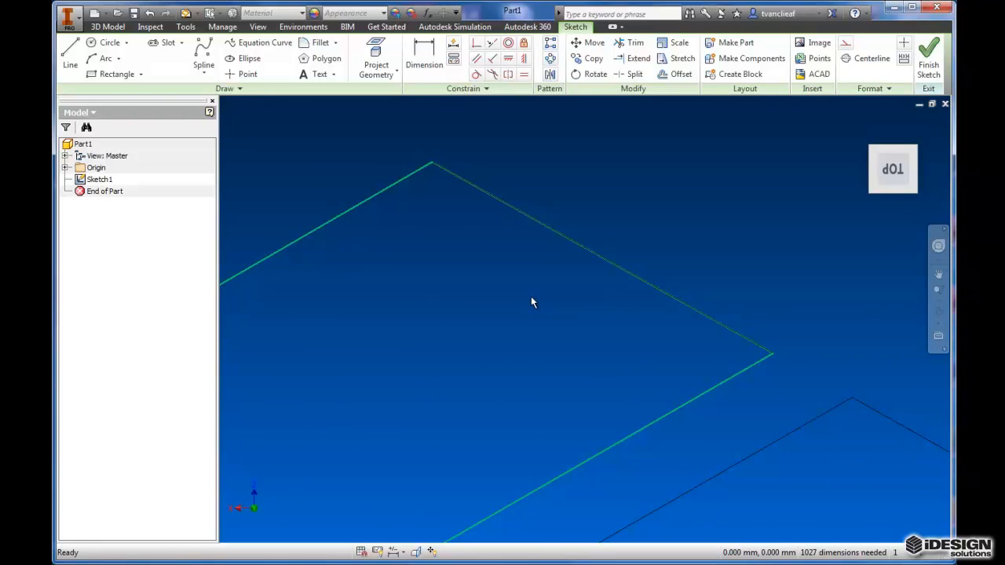
Step: Begin the closed line outline around the first stripe on the cube top
click(600, 259)
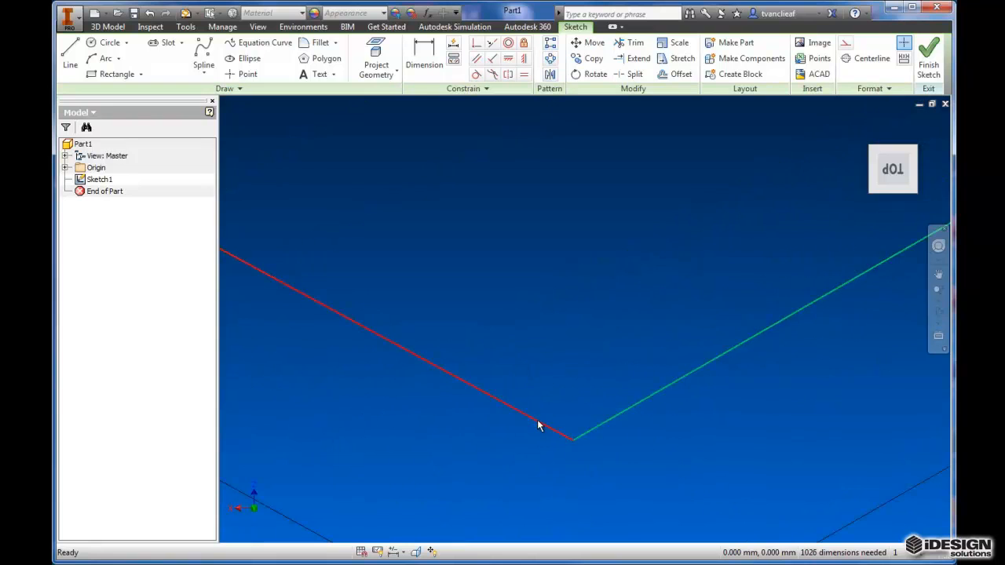
mouse_move(550, 430)
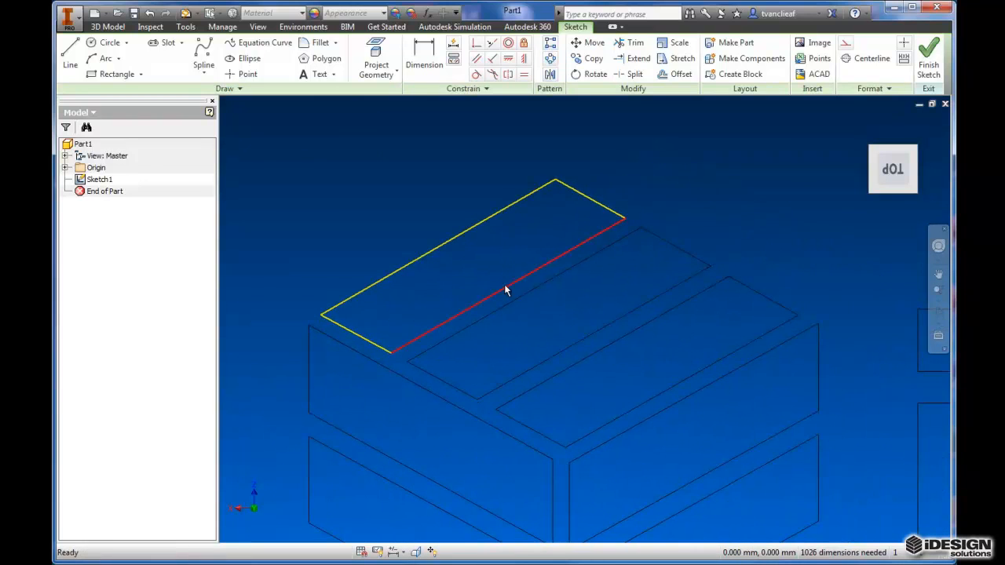
Step: Copy the traced stripe outline, picking its base point for placement
click(593, 58)
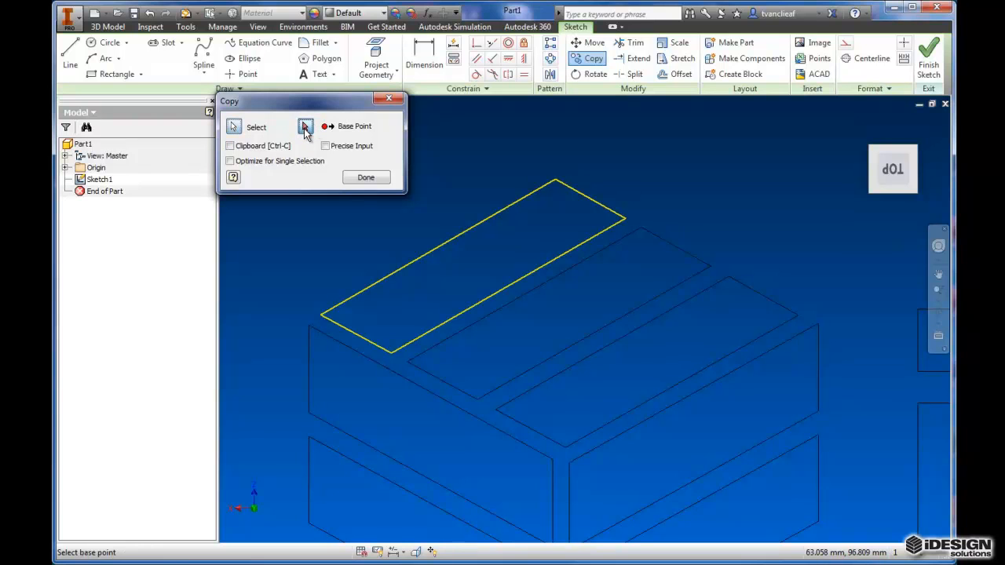
click(373, 342)
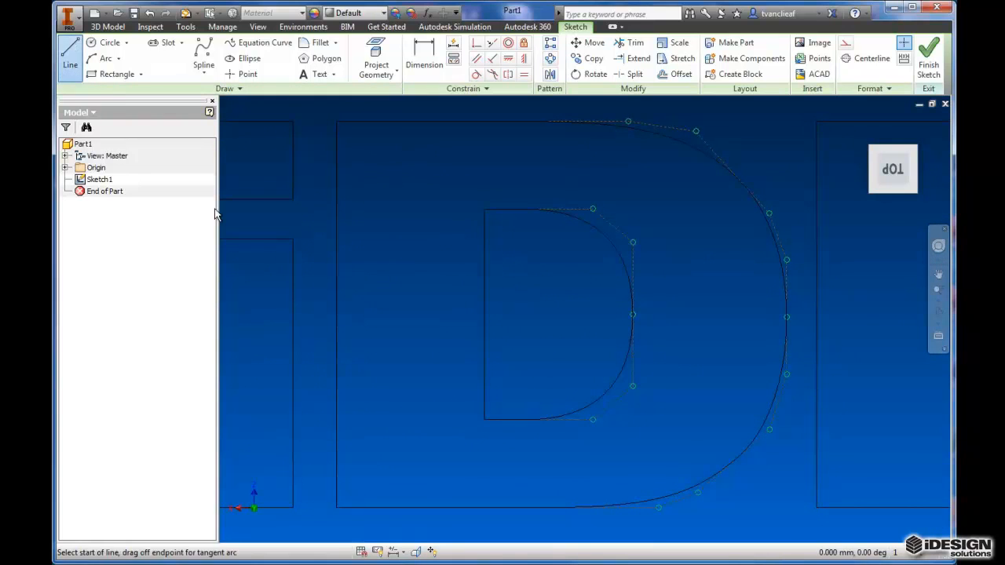
mouse_move(587, 508)
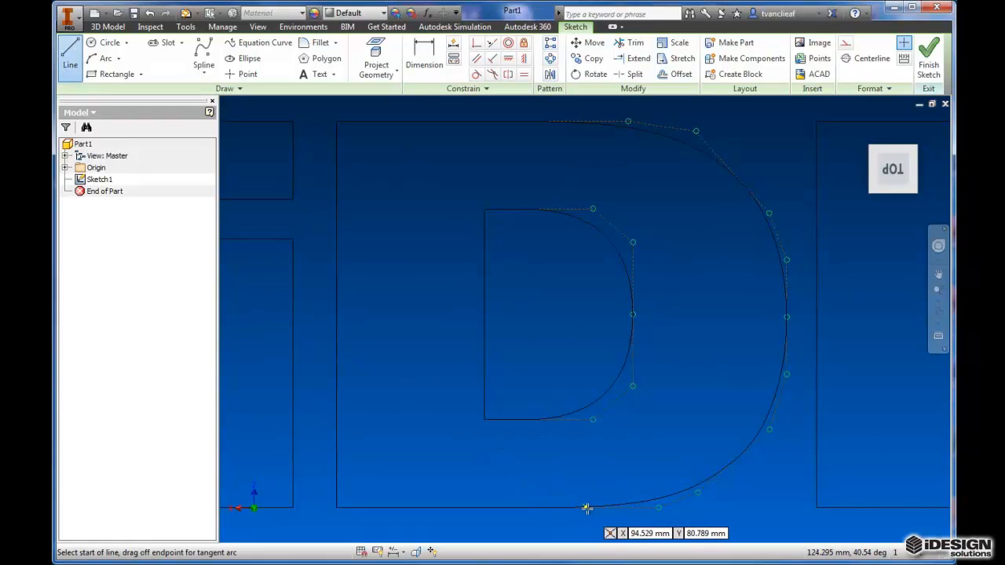
mouse_move(335, 509)
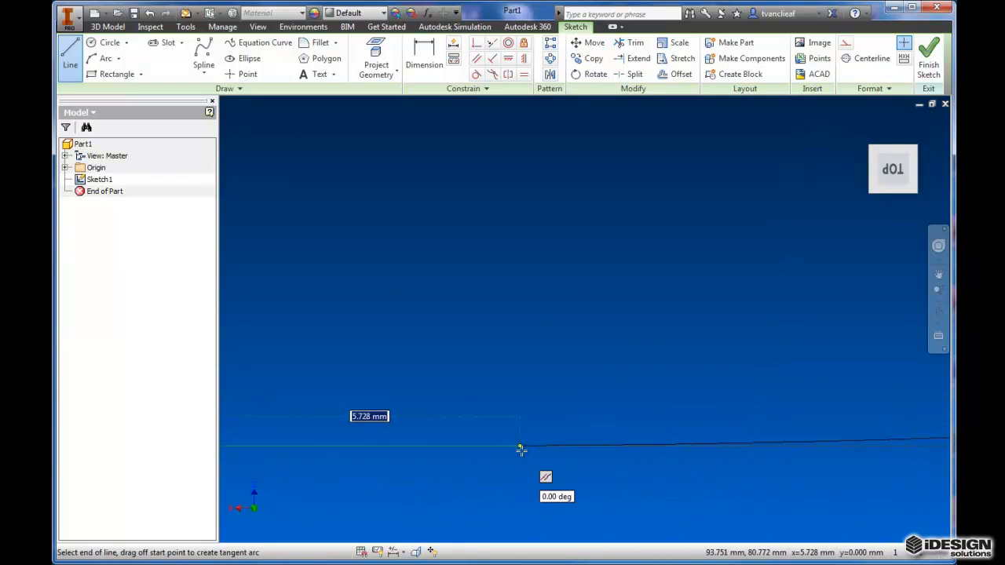
mouse_move(537, 447)
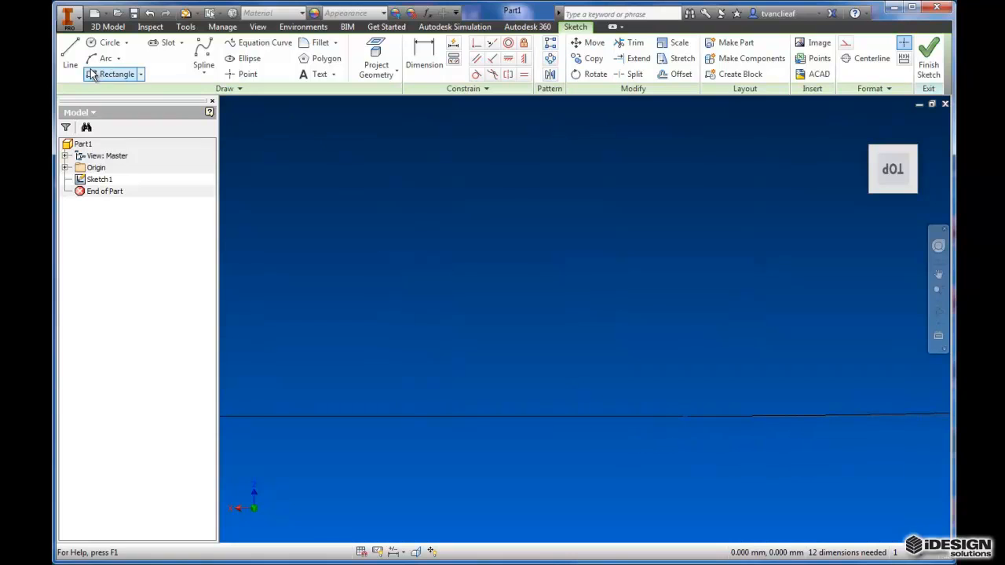
Step: Continue tracing the letter D's outer boundary toward its curved side
click(69, 55)
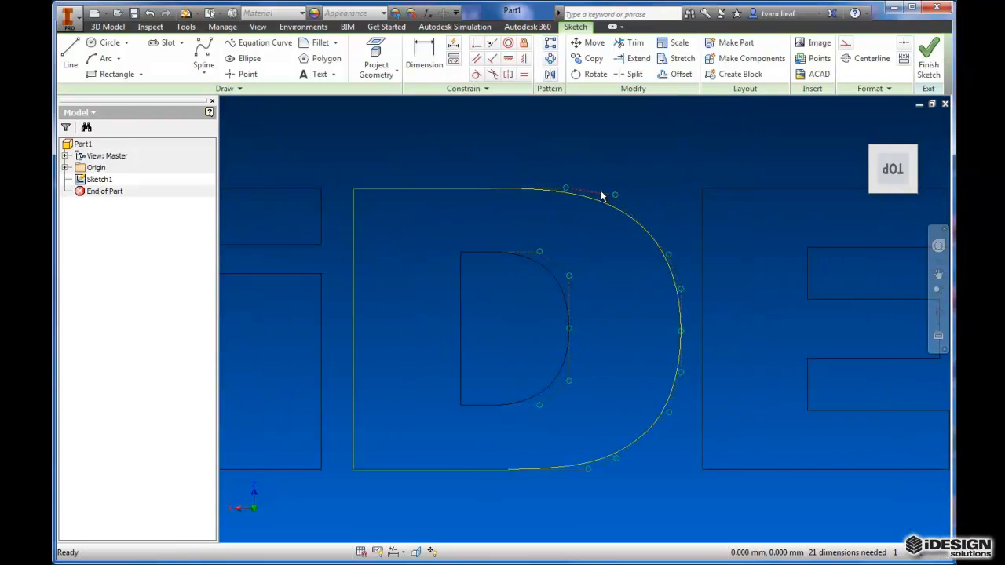
Step: Convert the D's curve to an interpolation spline and create the inner-curve spline
right_click(612, 213)
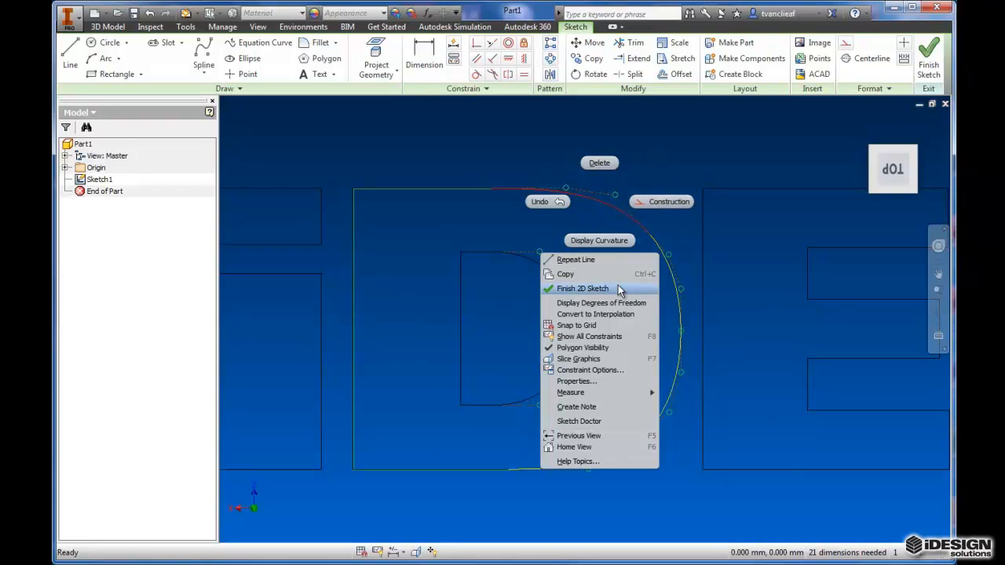
mouse_move(595, 314)
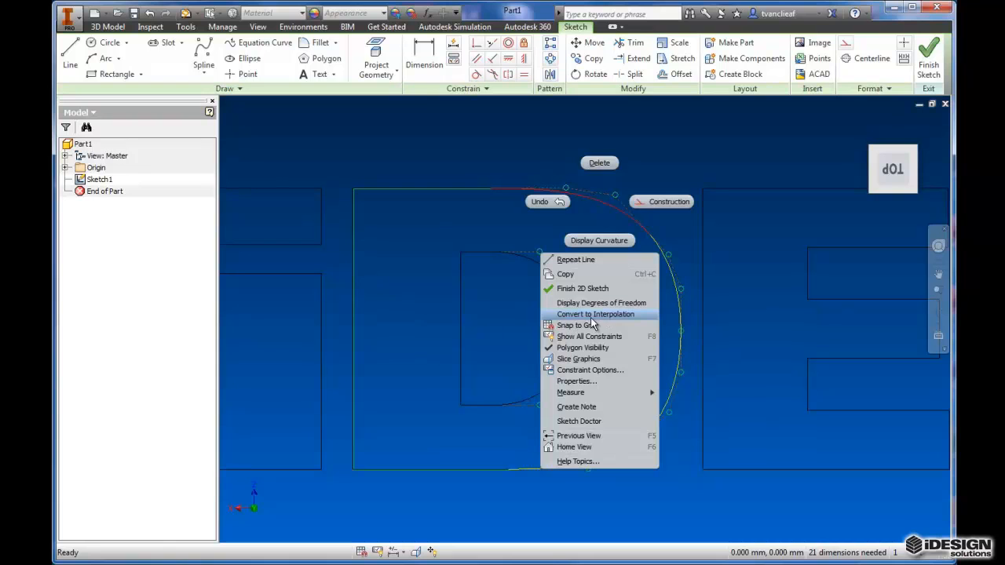
click(593, 314)
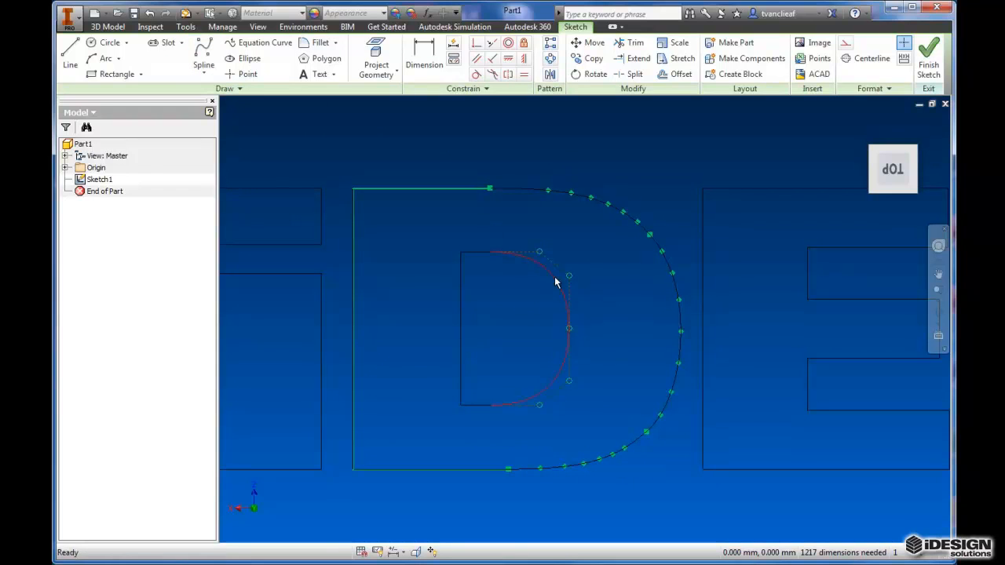
mouse_move(570, 312)
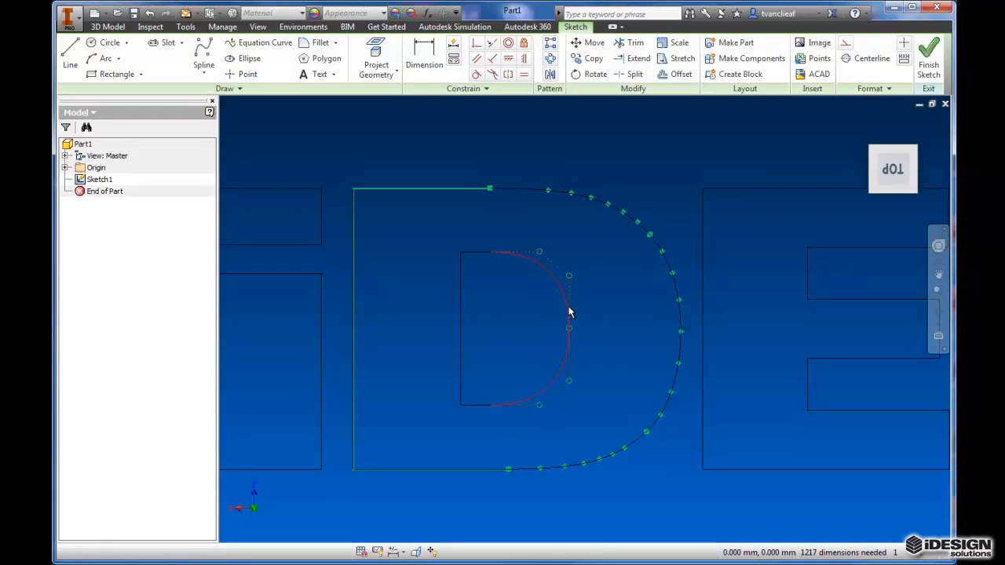
right_click(570, 311)
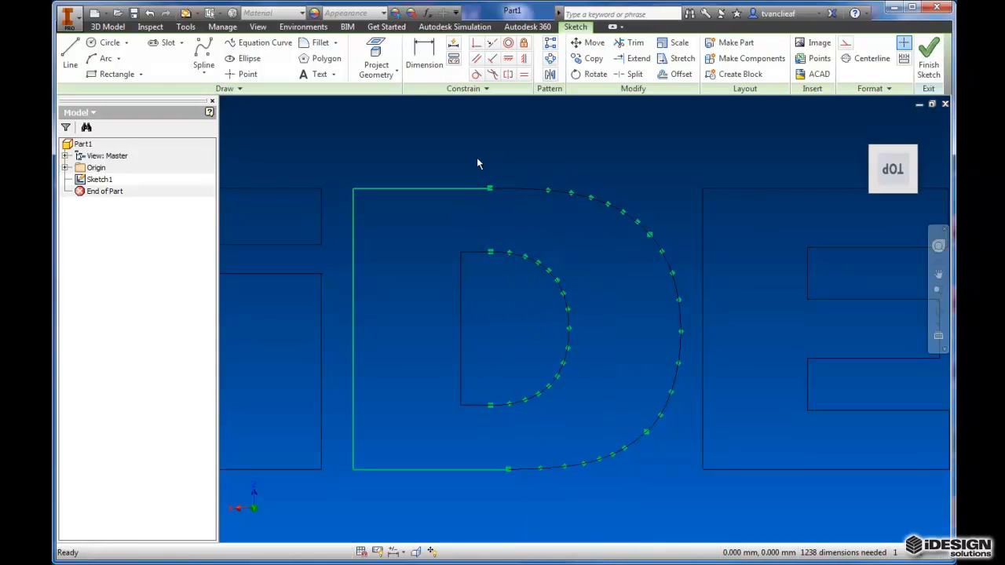
Step: Switch to interpolation splines and trace the D's outer and inner arcs
click(204, 64)
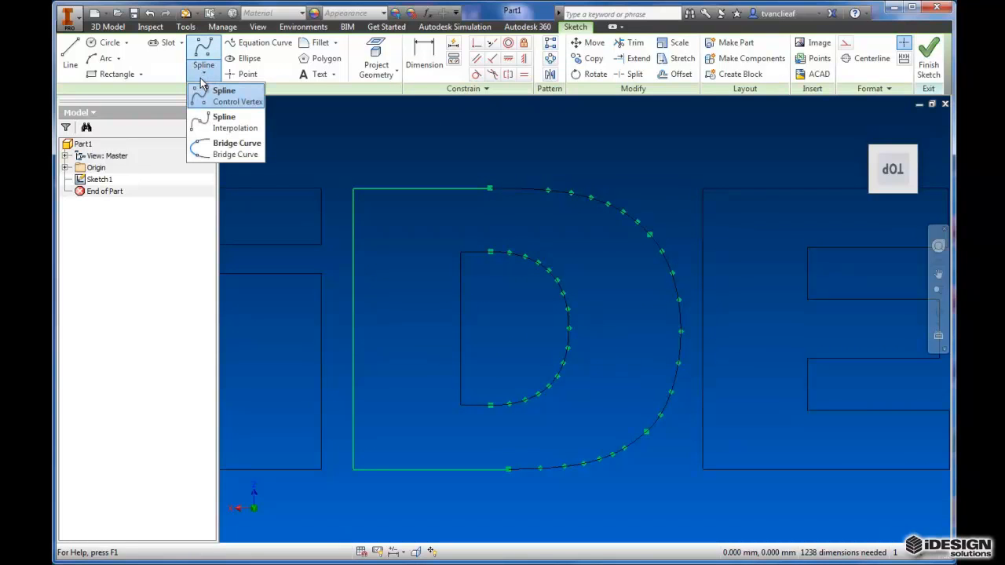
mouse_move(235, 123)
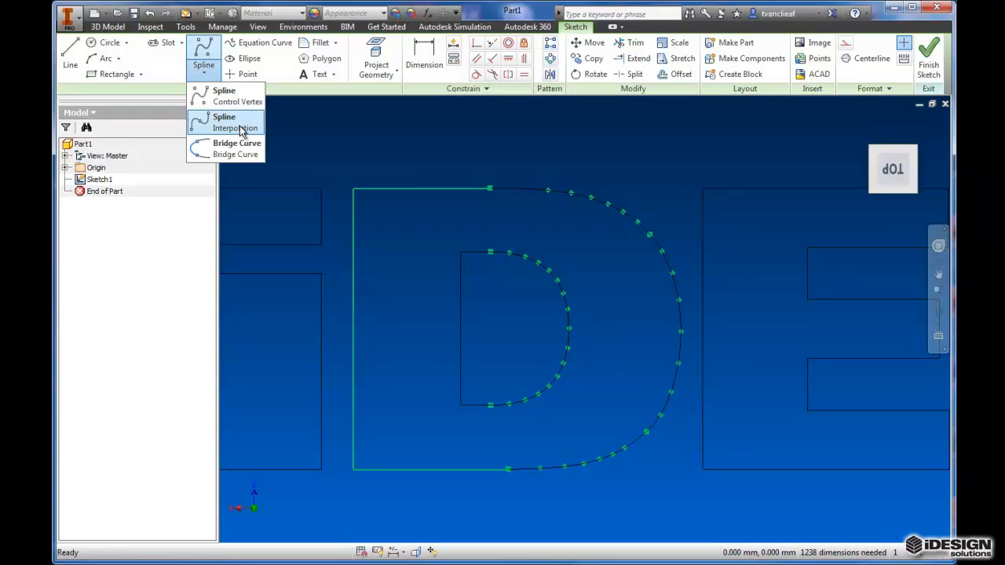
click(236, 122)
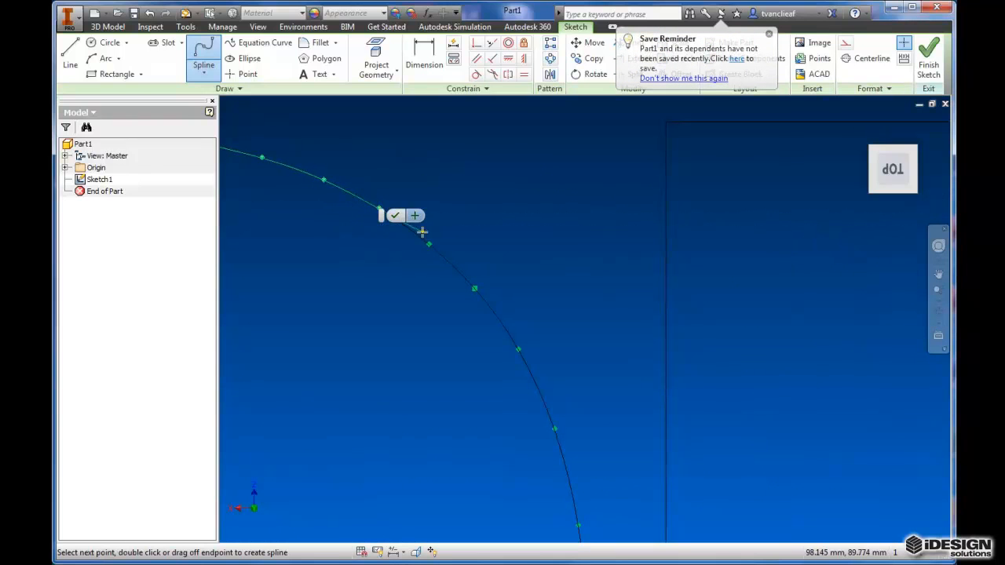
click(427, 243)
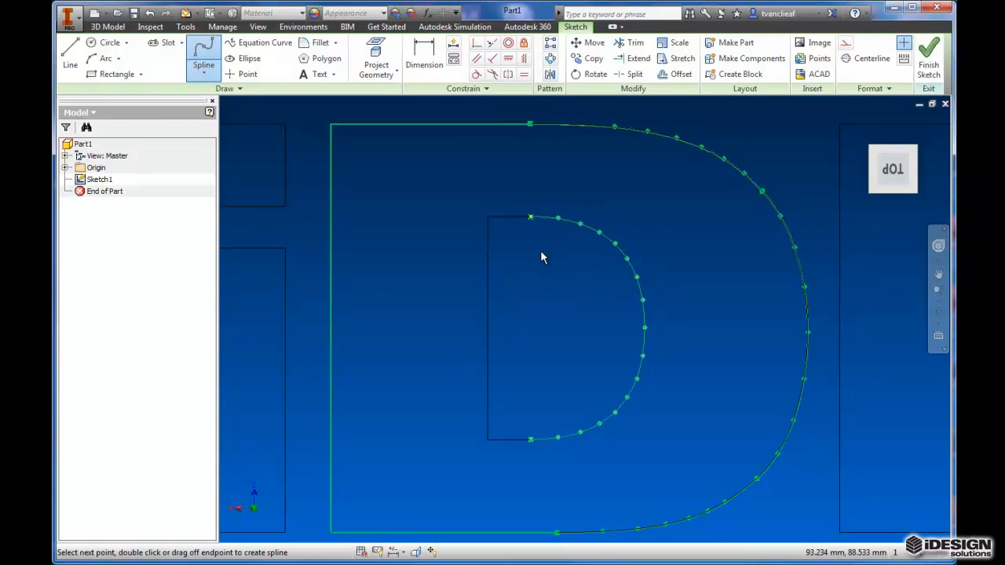
click(69, 55)
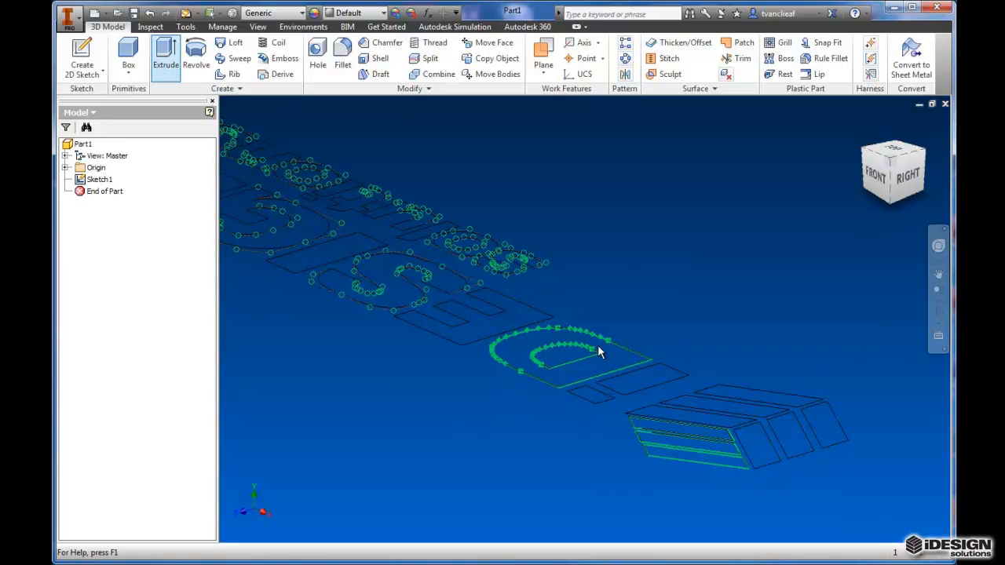
mouse_move(596, 307)
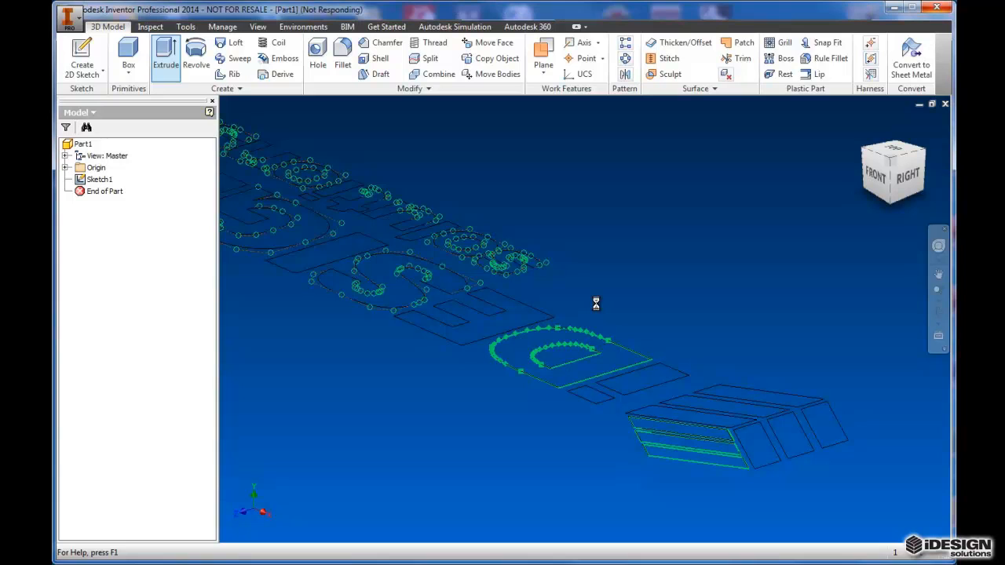
Step: Start an extrusion and select the three cube-stripe profiles at 300 mm depth
click(165, 55)
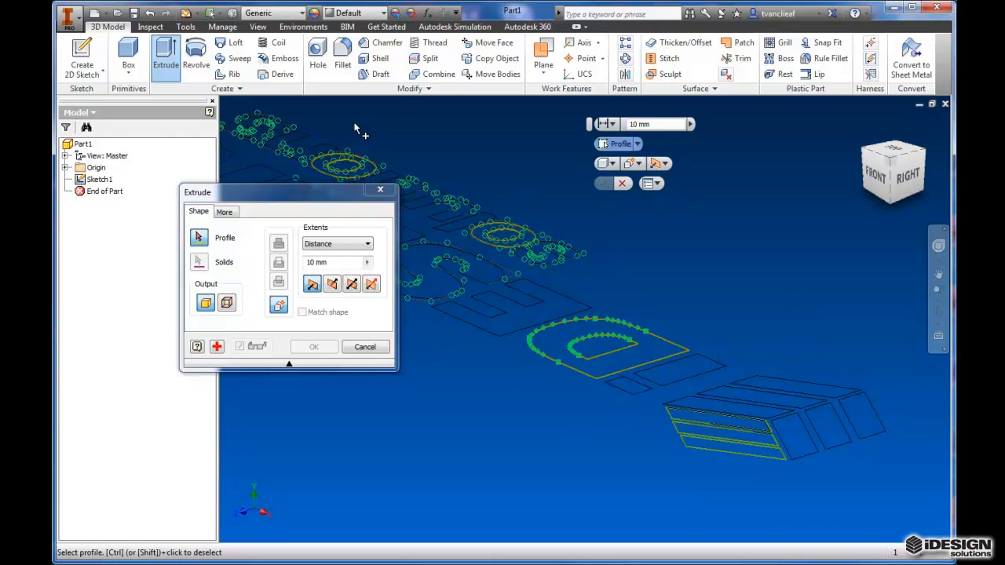
click(628, 342)
text(300)
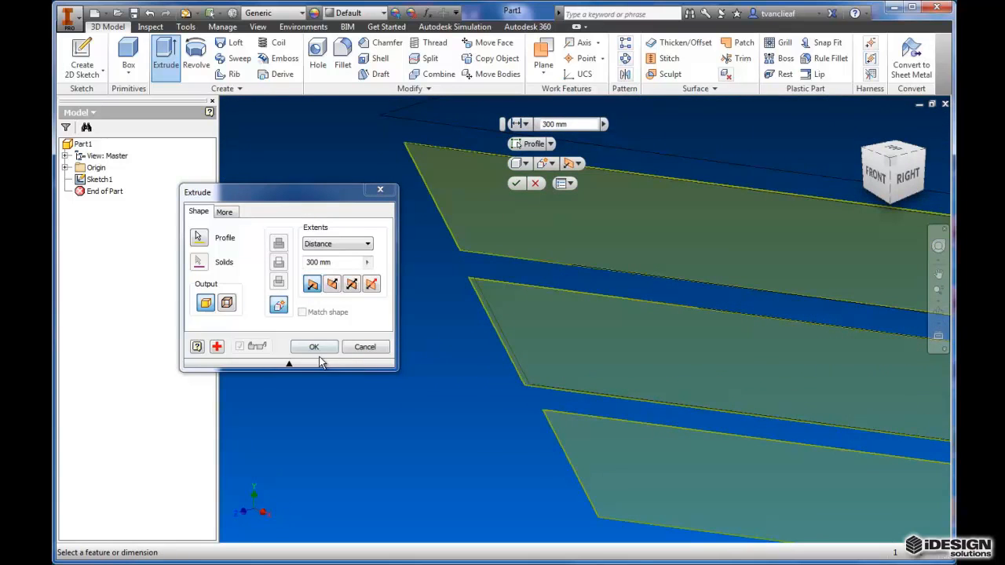
mouse_move(364, 347)
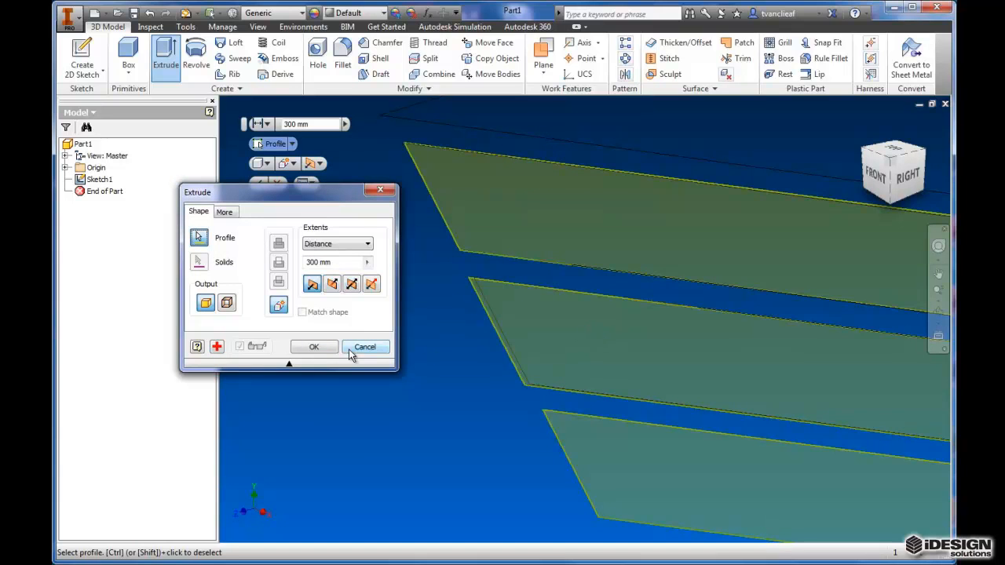
Step: Cancel the 300 mm stripe extrusion and reopen Sketch1 for editing
click(364, 347)
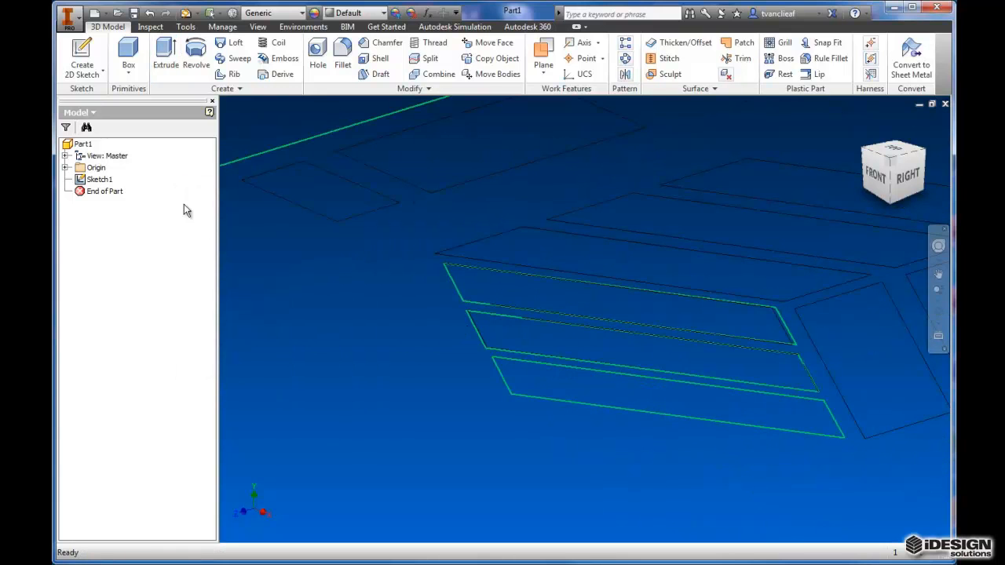
click(101, 179)
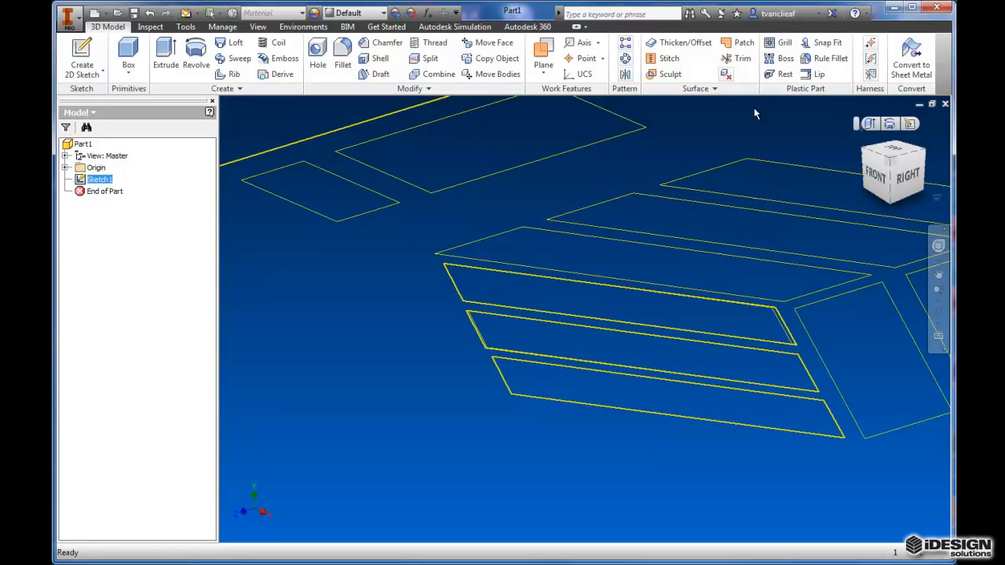
right_click(98, 179)
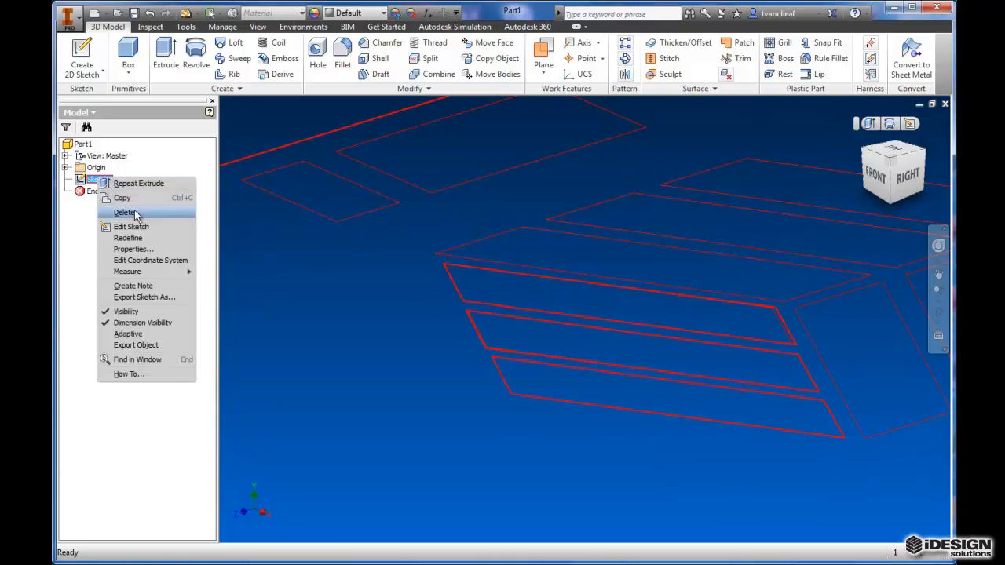
click(125, 212)
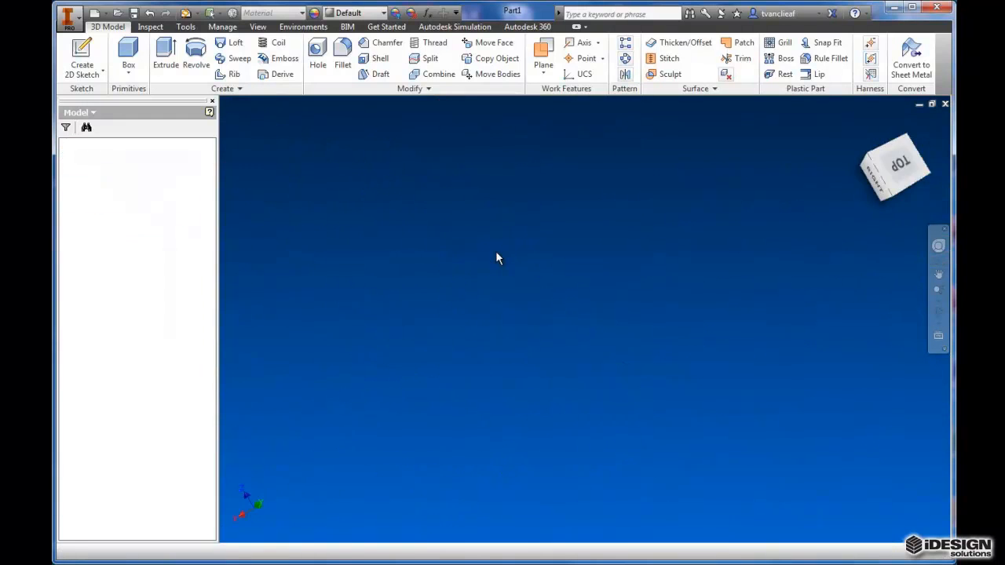
Step: Drag the spline endpoint onto the D's top-left corner to close its profile
click(81, 55)
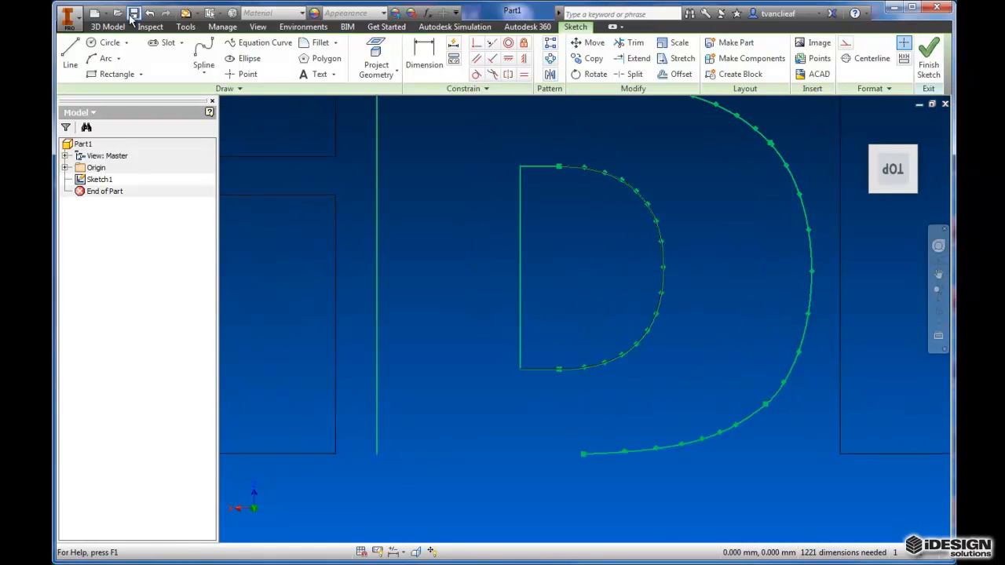
click(69, 56)
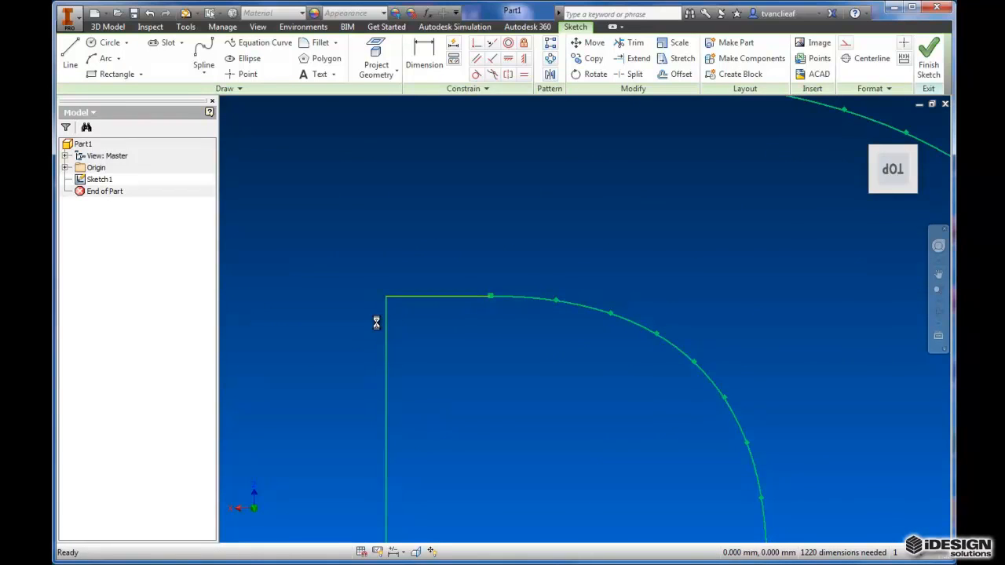
drag(375, 322, 424, 342)
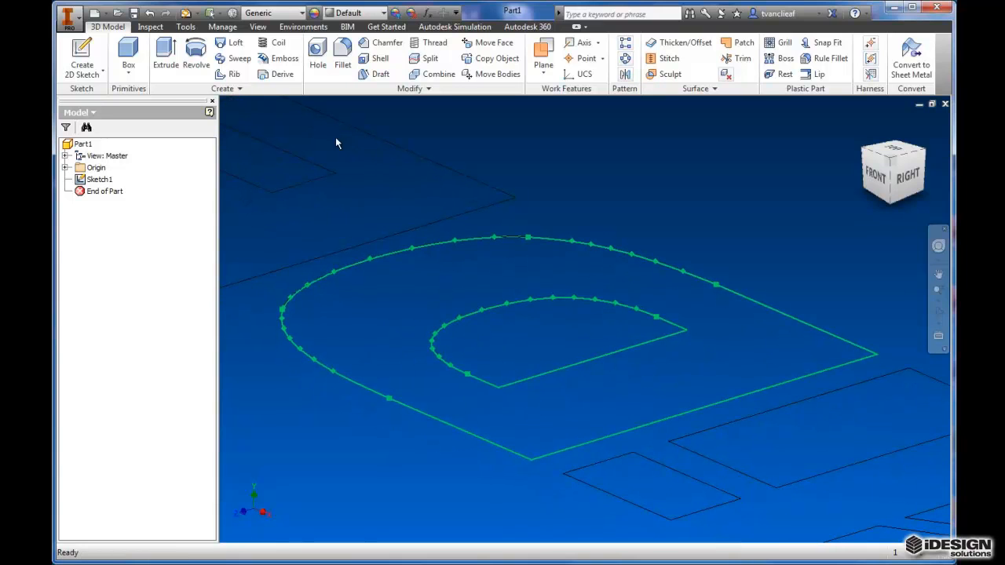
mouse_move(776, 374)
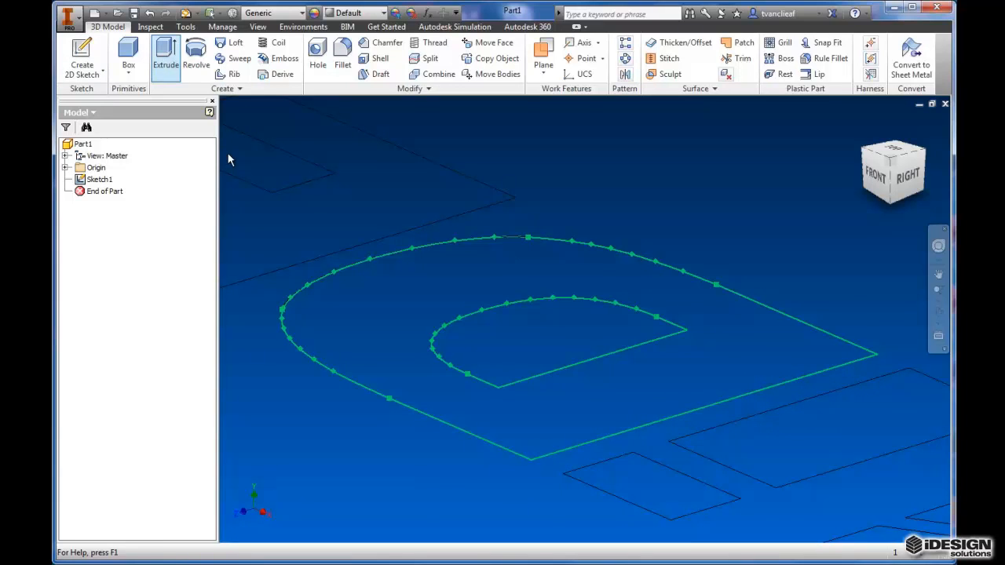
Step: Extrude the D and three stripe profiles to a 3 mm distance and confirm
click(167, 59)
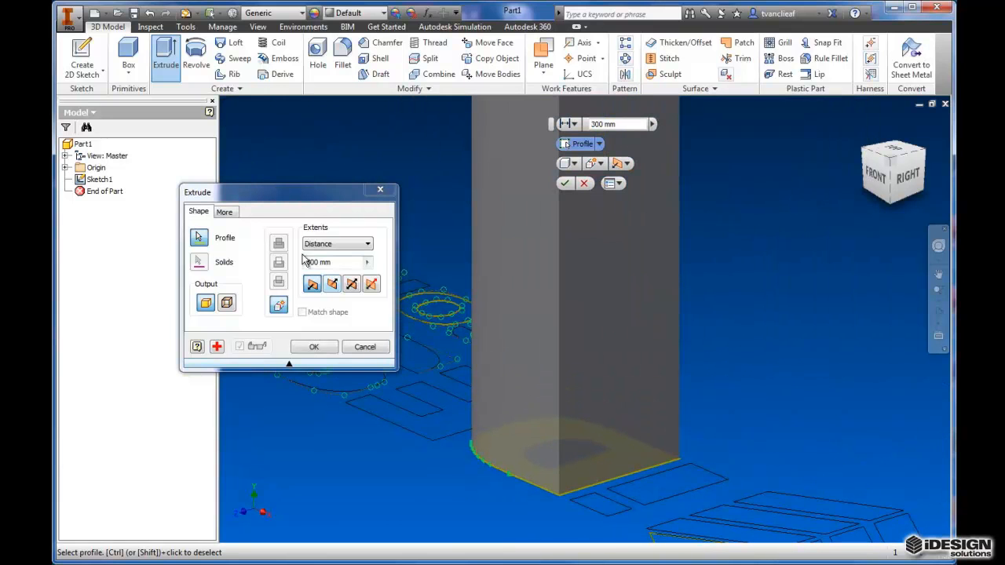
text(3 mm)
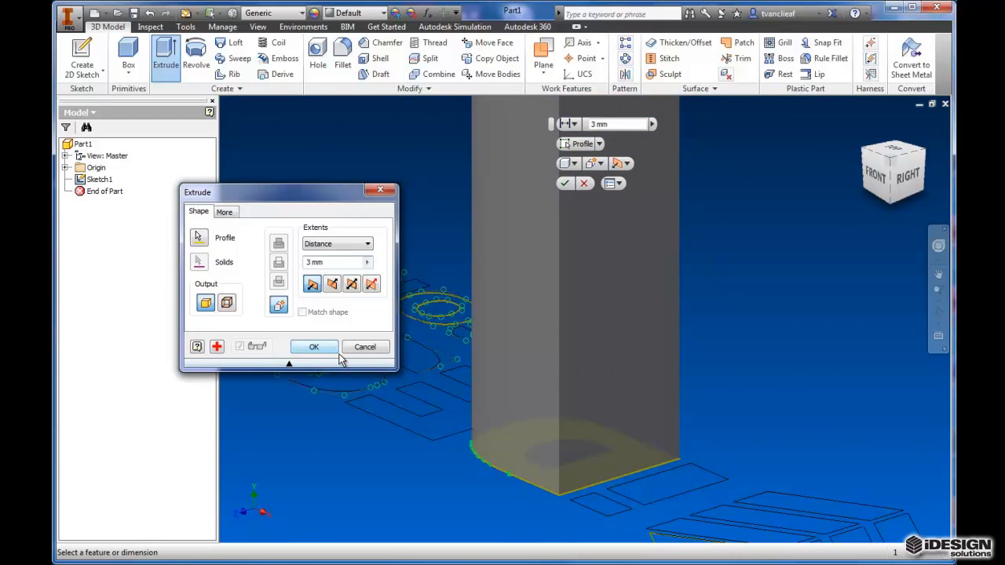
text(30 mm)
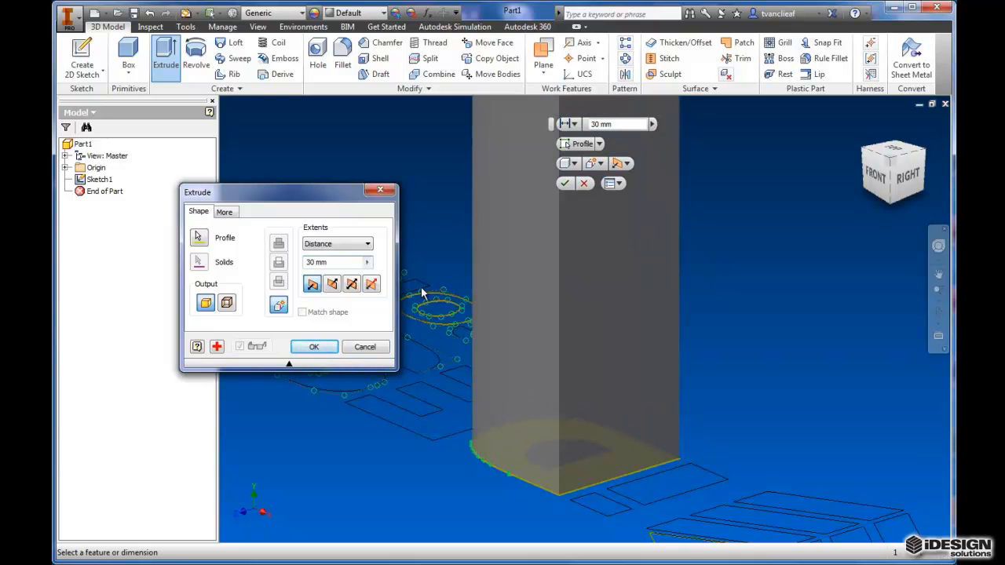
text(3 mm)
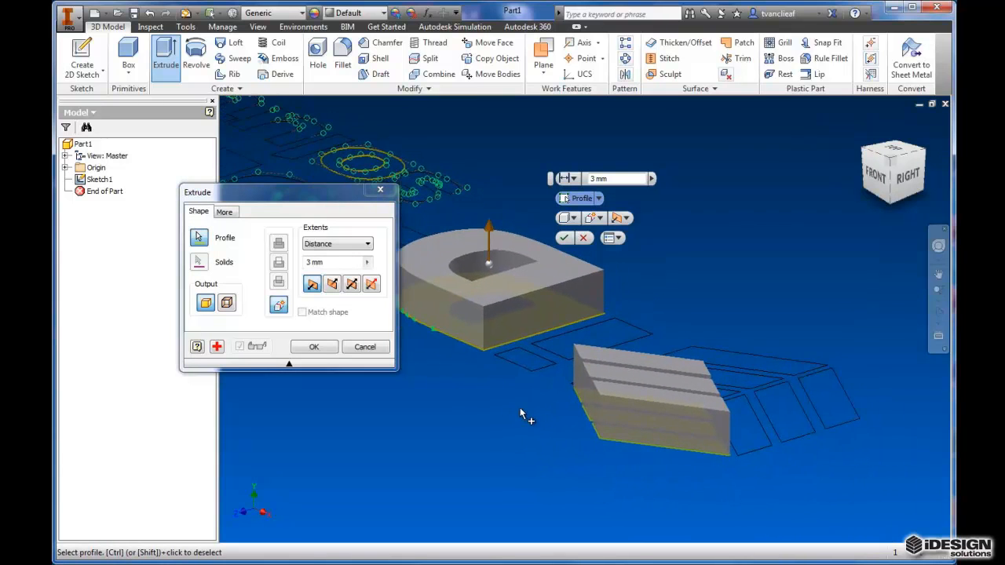
click(314, 347)
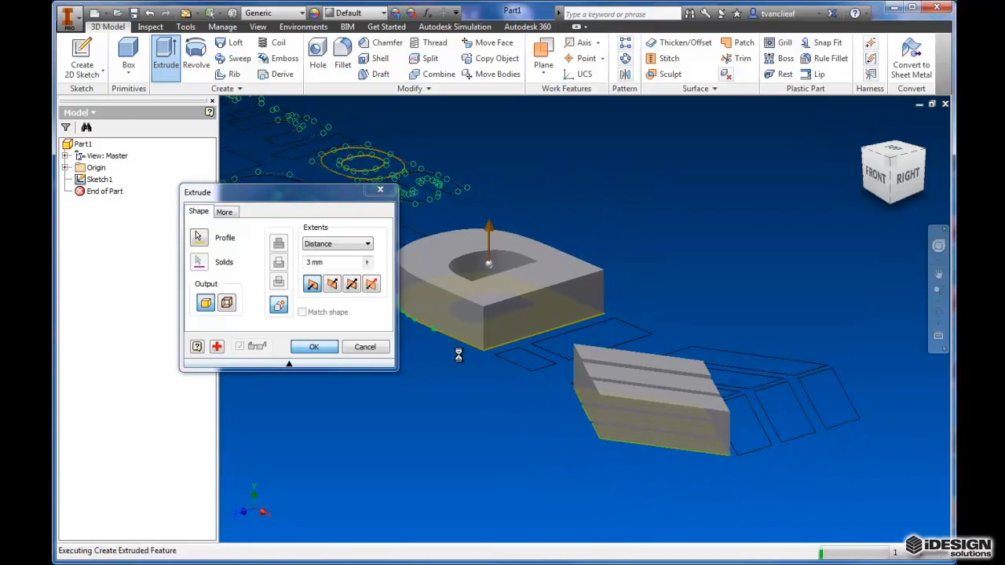
Step: View the finished 3 mm D and stripe solids from directly above via the ViewCube
click(314, 347)
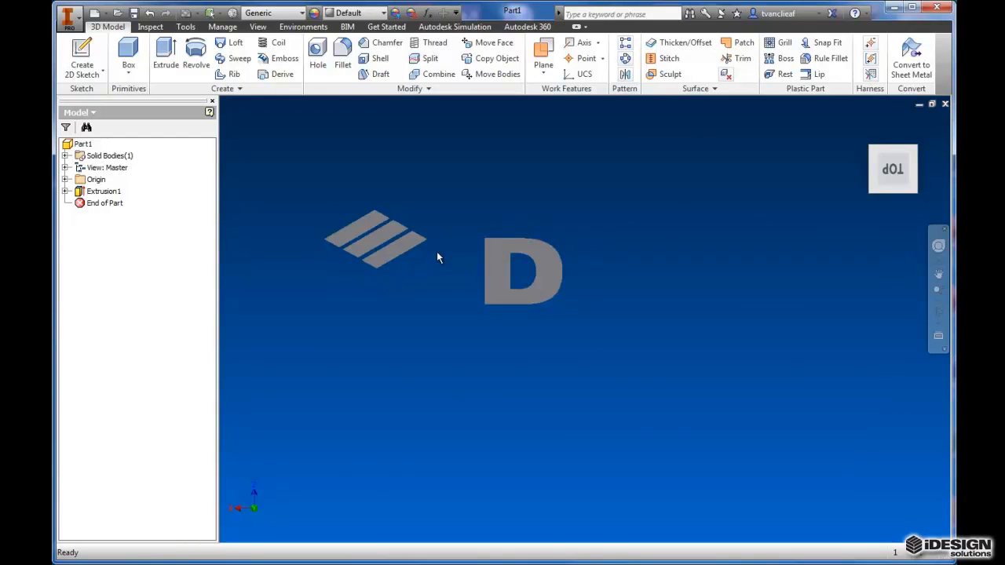
mouse_move(583, 275)
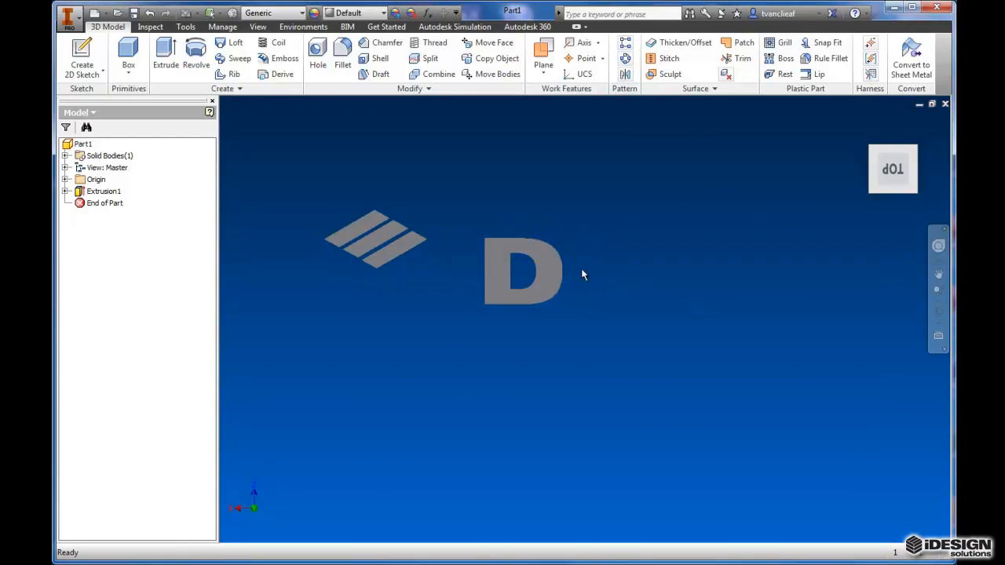
mouse_move(588, 270)
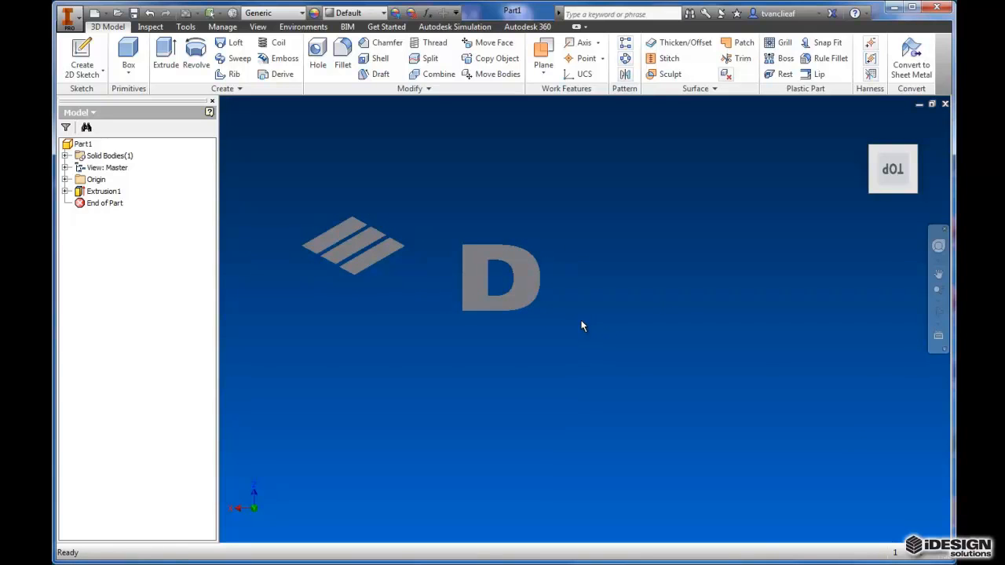
mouse_move(593, 314)
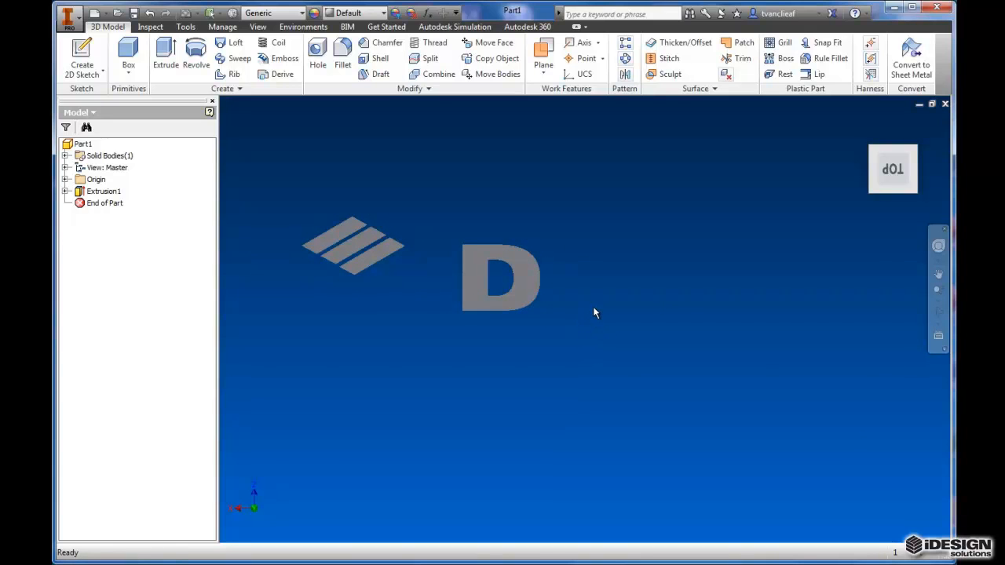
mouse_move(540, 257)
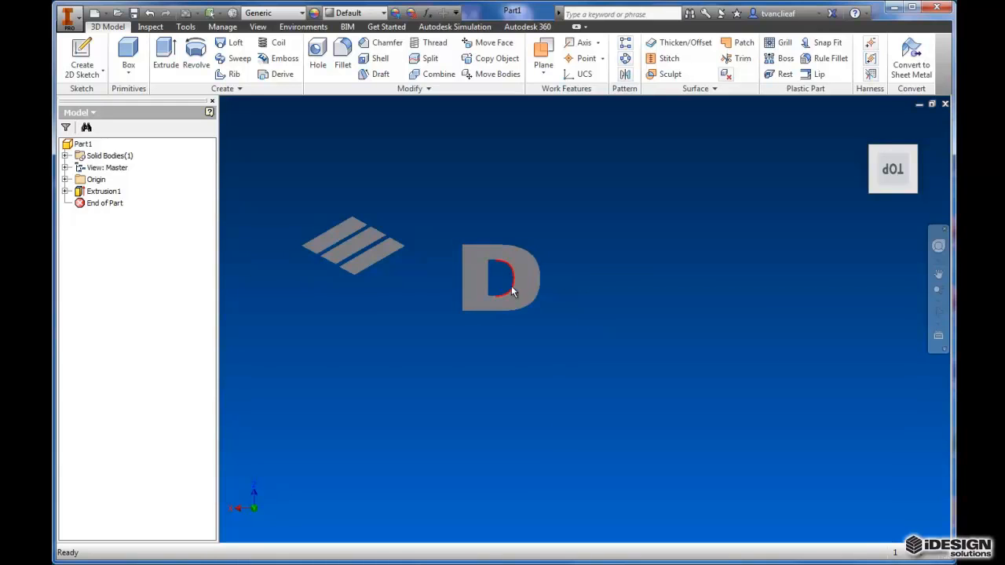
mouse_move(506, 200)
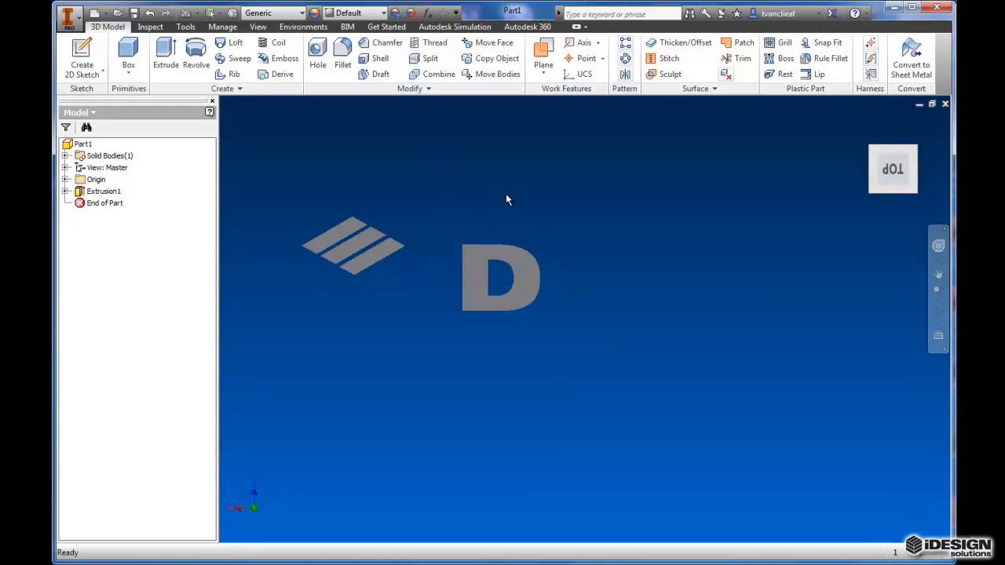
mouse_move(421, 360)
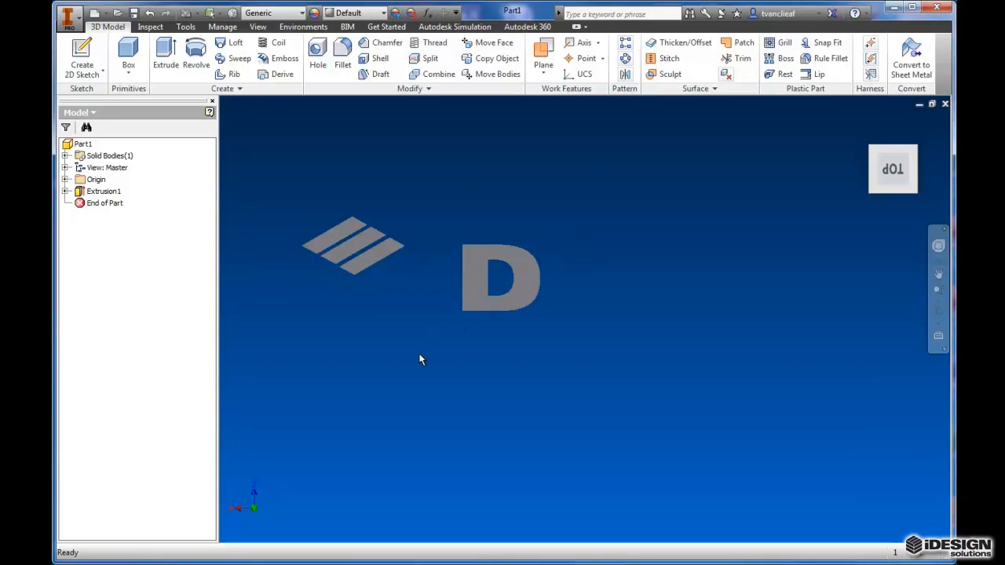